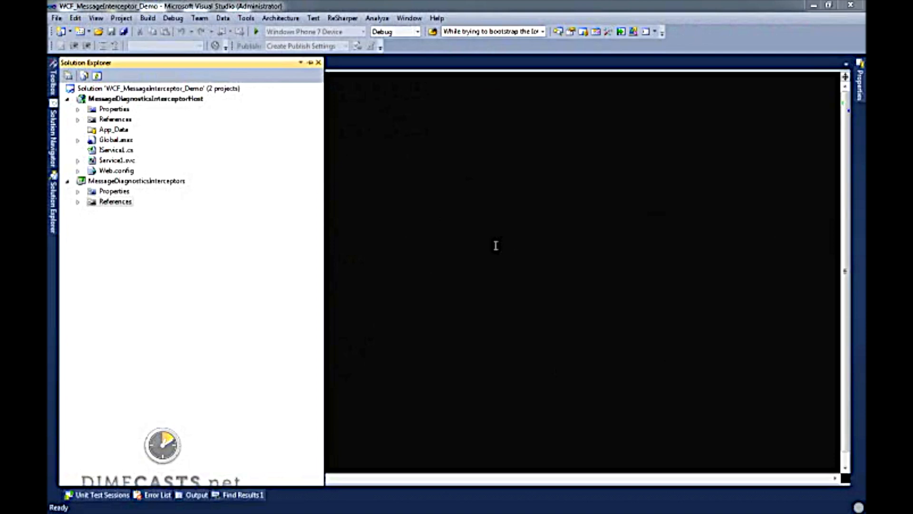
Create a CustomServiceHost.cs class in the MessageDiagnosticsInterceptors project via Add > Class
{"action": "left_click", "coordinate": [146, 98]}
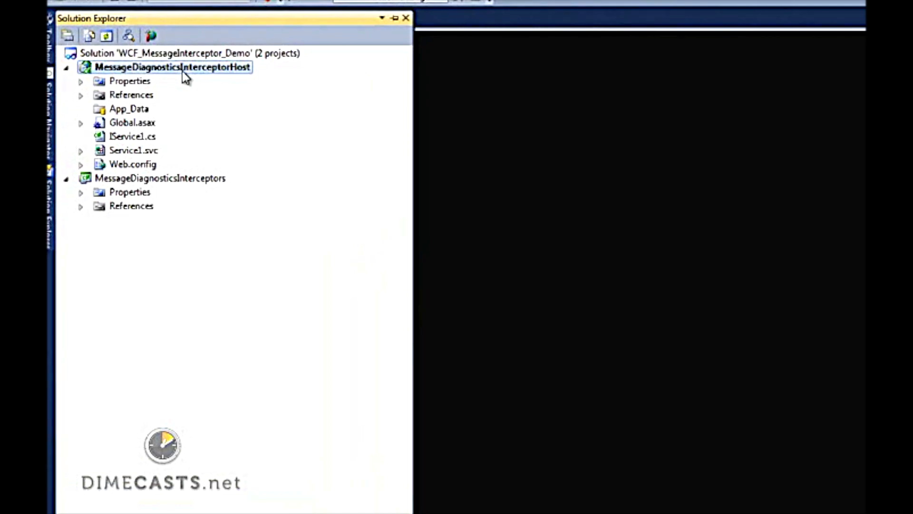
{"action": "left_click", "coordinate": [160, 178]}
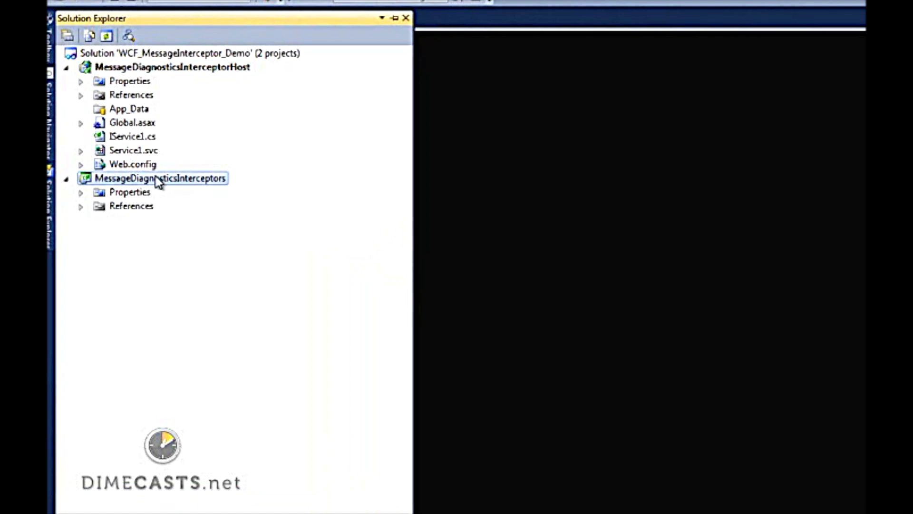
{"action": "right_click", "coordinate": [159, 178]}
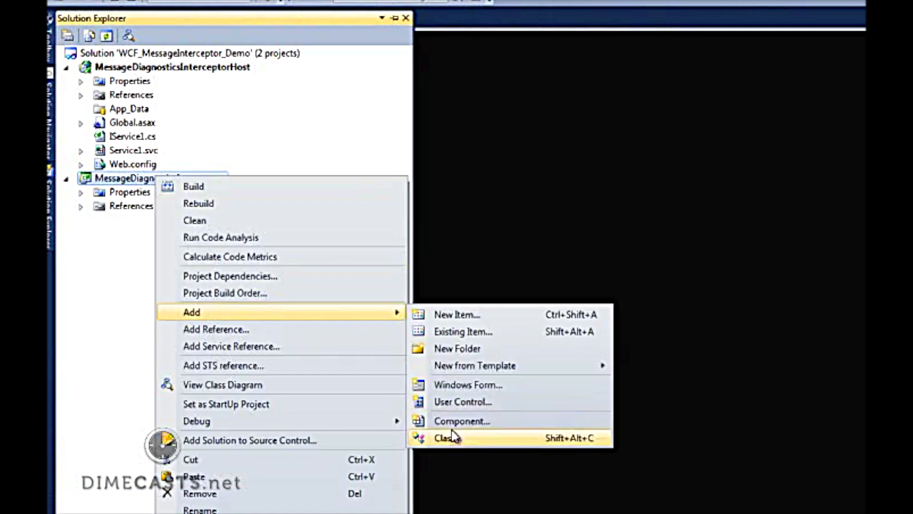
{"action": "left_click", "coordinate": [448, 438]}
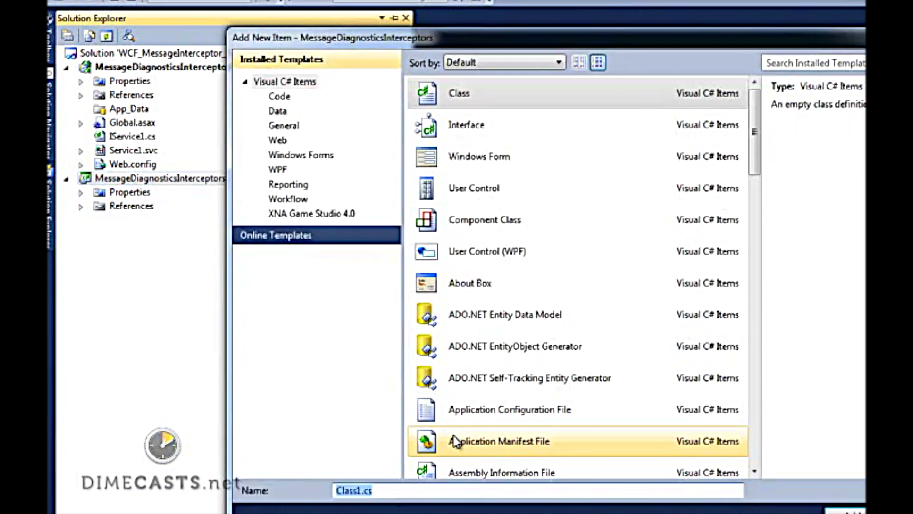
{"action": "type", "text": "CustomServiceH"}
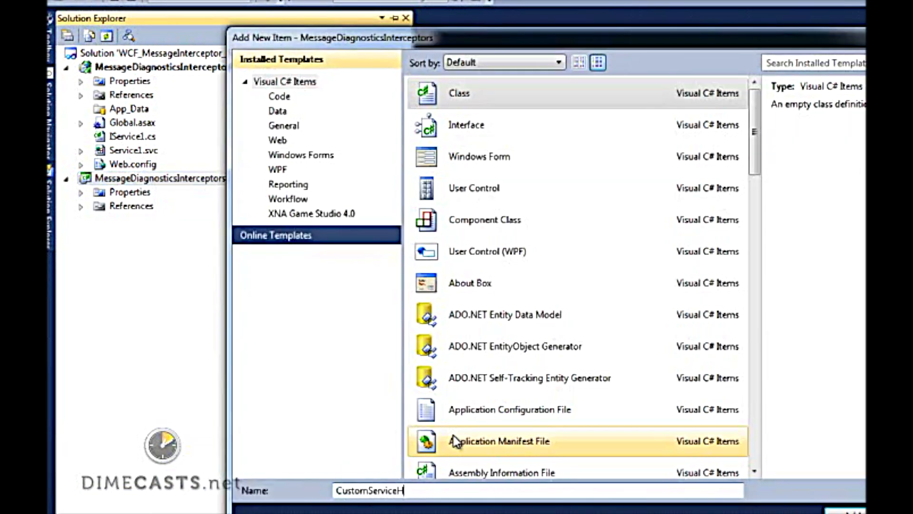
{"action": "left_click", "coordinate": [868, 510]}
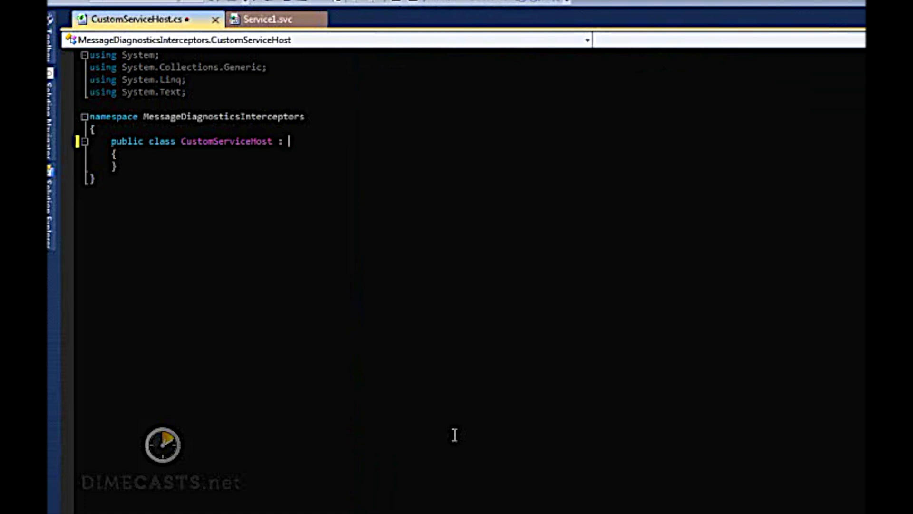
Derive CustomServiceHost from ServiceHost and generate all three base constructors with ReSharper
{"action": "type", "text": "ServiceHost"}
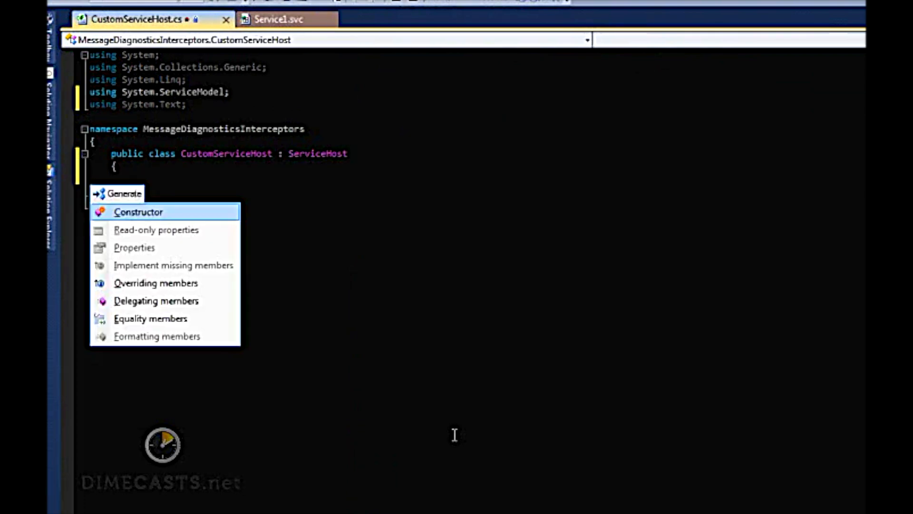
{"action": "left_click", "coordinate": [139, 212]}
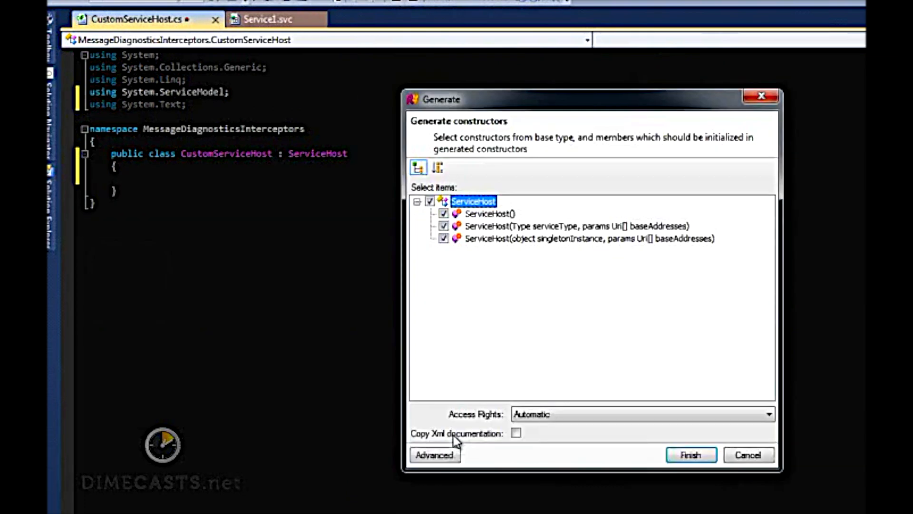
{"action": "left_click", "coordinate": [690, 455]}
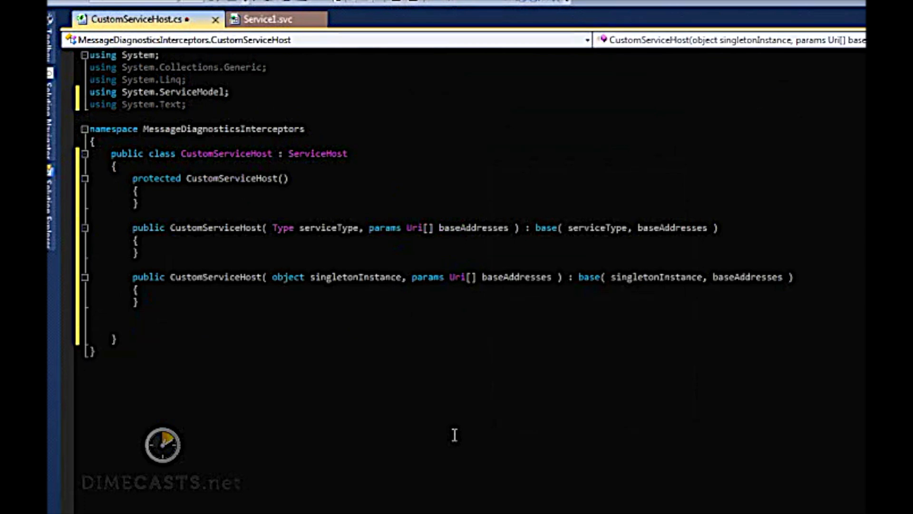
Override OnOpening to add a new MessageDiagnosticsServiceBehavior to Description.Behaviors before base.OnOpening()
{"action": "type", "text": "override on"}
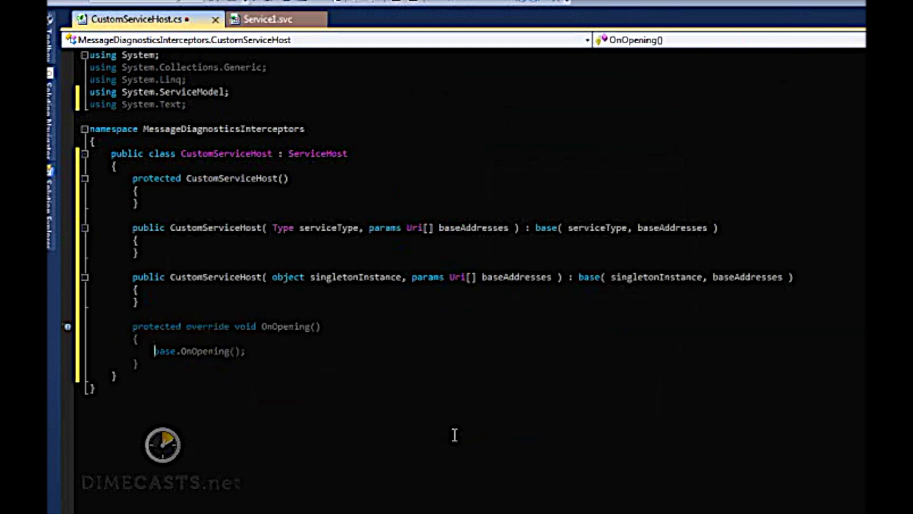
{"action": "key", "text": "enter"}
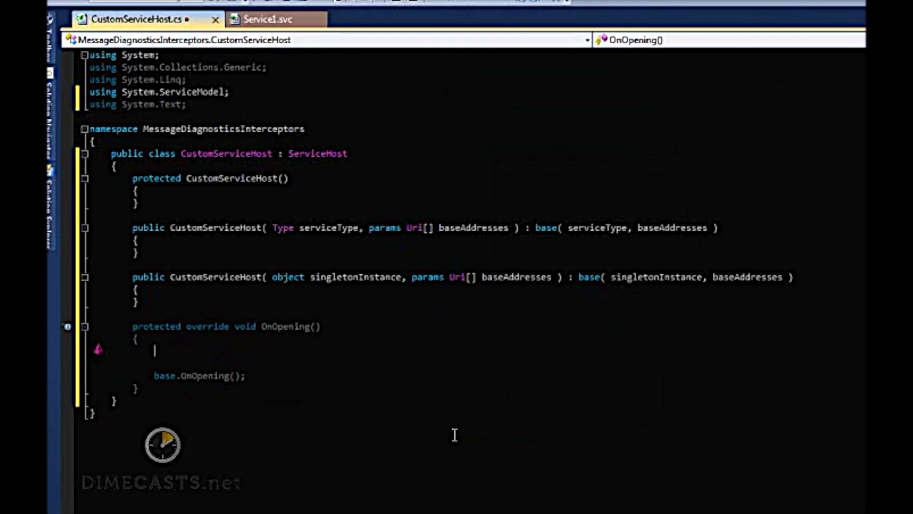
{"action": "type", "text": "Description."}
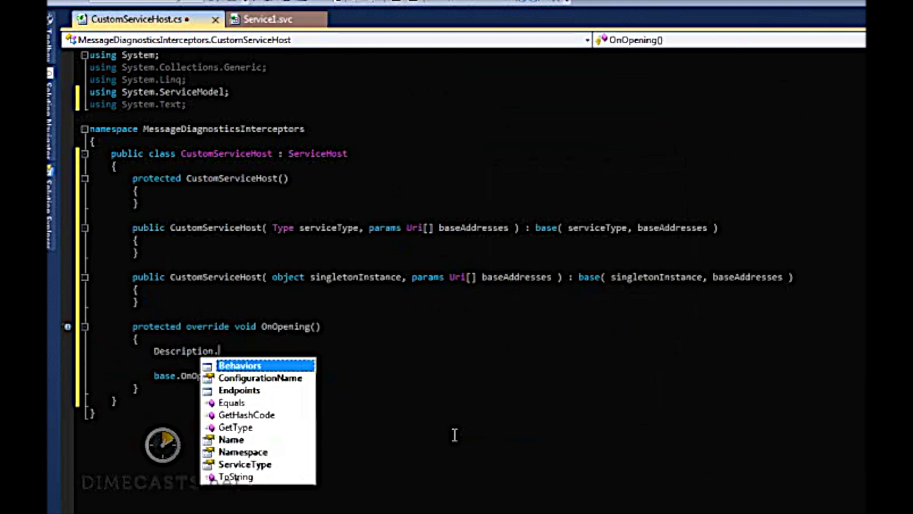
{"action": "type", "text": "Behaviors.a"}
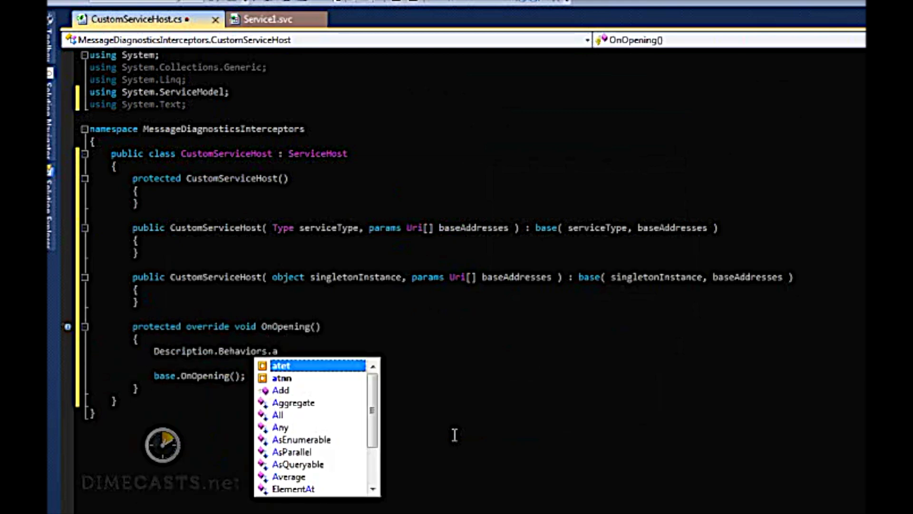
{"action": "type", "text": "dd(  );"}
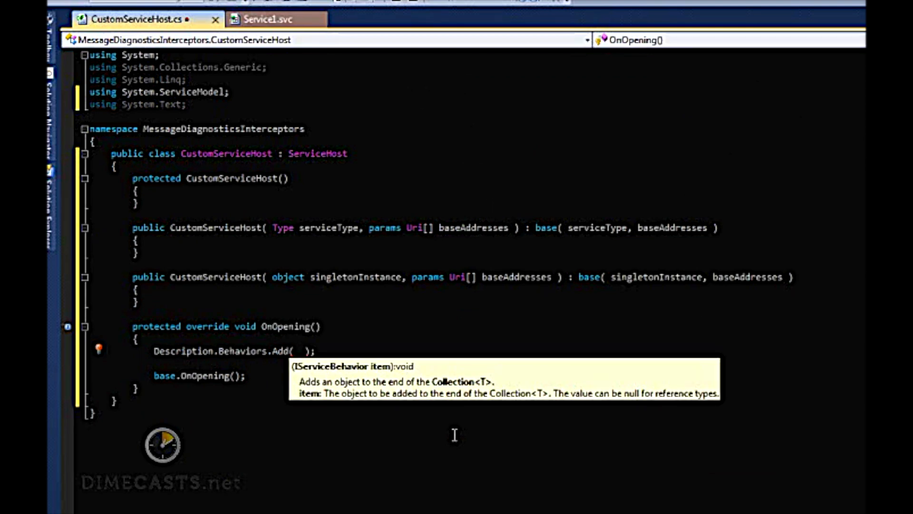
{"action": "type", "text": "new Message"}
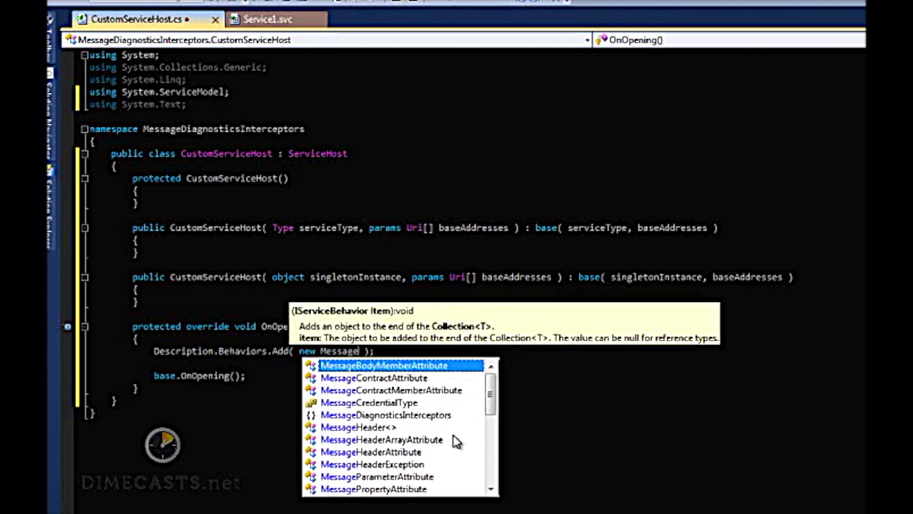
{"action": "type", "text": "DiagnosticsIntercept"}
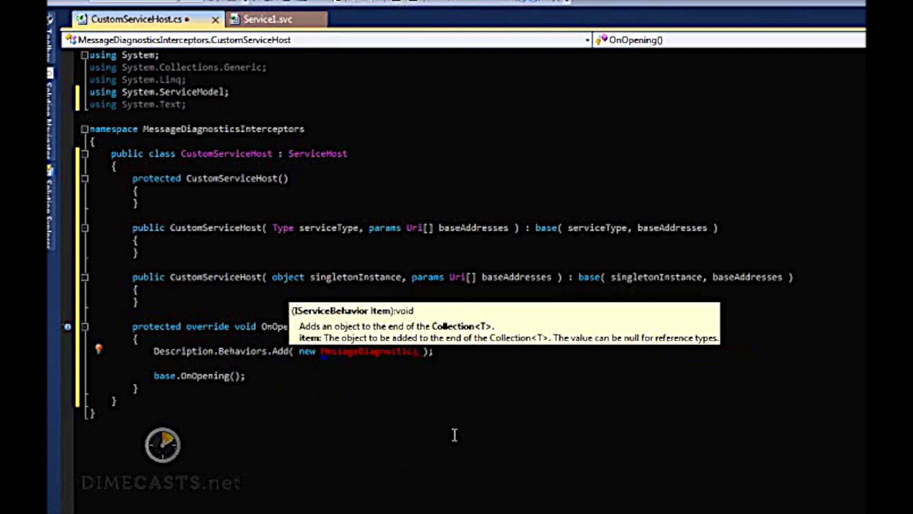
{"action": "type", "text": "ServiceBehavior("}
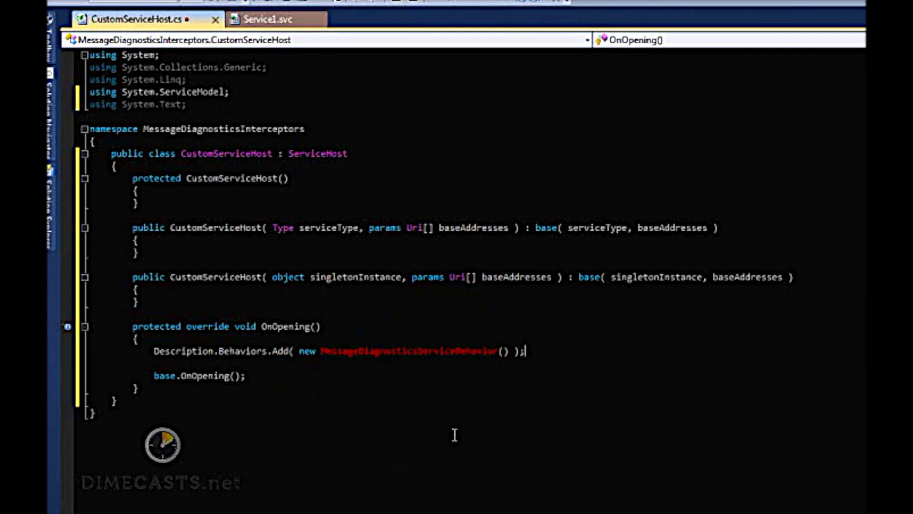
{"action": "mouse_move", "coordinate": [332, 398]}
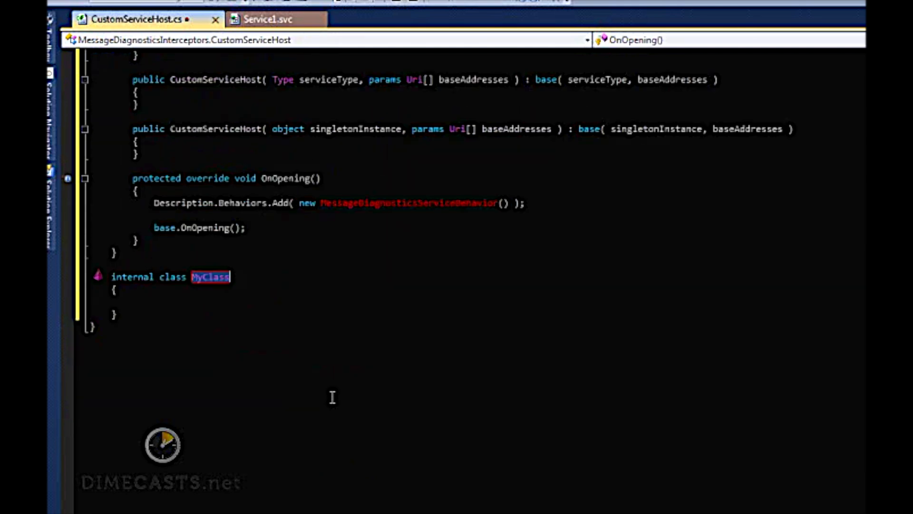
Declare a CustomServiceHostFactory class deriving from System.ServiceModel's ServiceHostFactory
{"action": "type", "text": "CustomSer"}
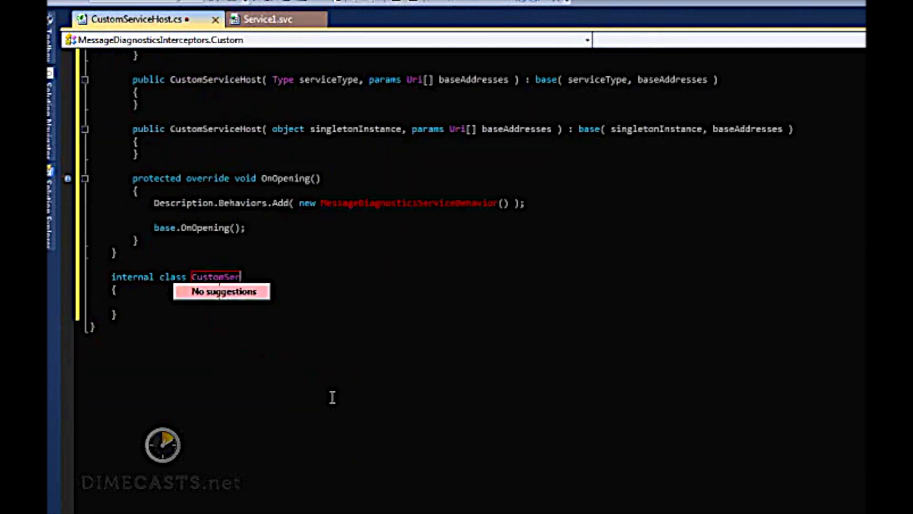
{"action": "type", "text": "viceHostFactory : S"}
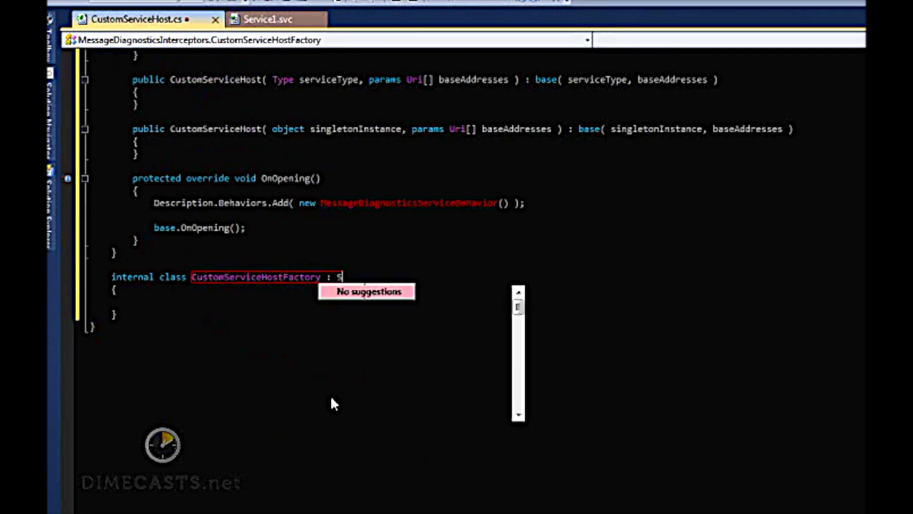
{"action": "type", "text": "erviceHostFactory"}
{"action": "type", "text": "using"}
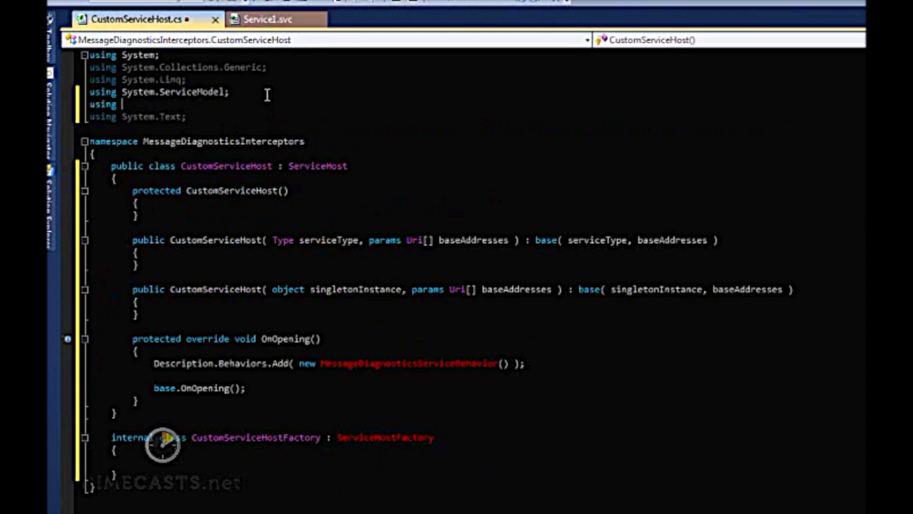
{"action": "type", "text": "System.ServiceModel."}
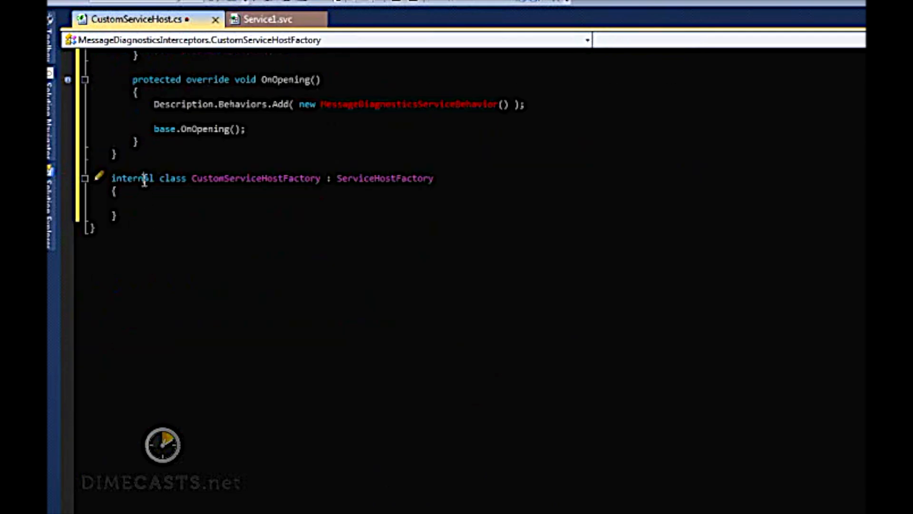
Override CreateServiceHost publicly to return new CustomServiceHost(serviceType, baseAddresses)
{"action": "type", "text": "public"}
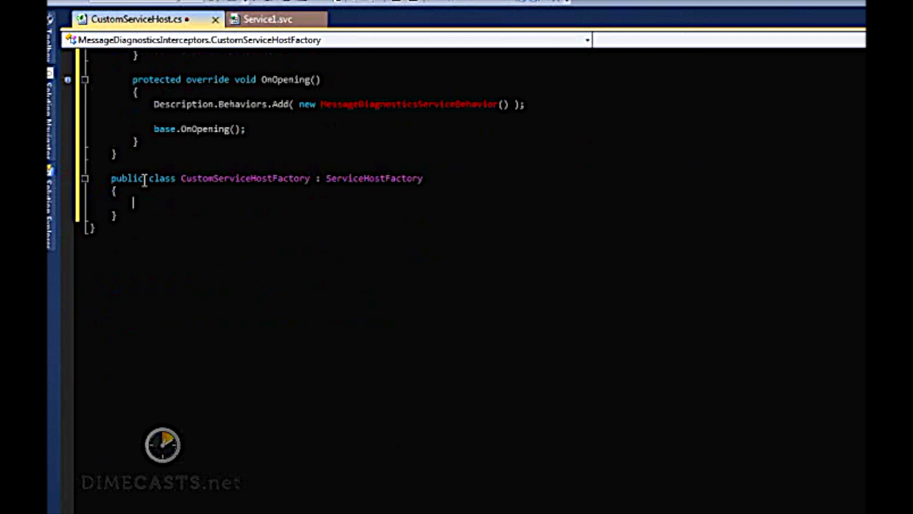
{"action": "type", "text": "override ServiceHost CreateServiceHost( Type serviceType, Uri[] baseAddresses"}
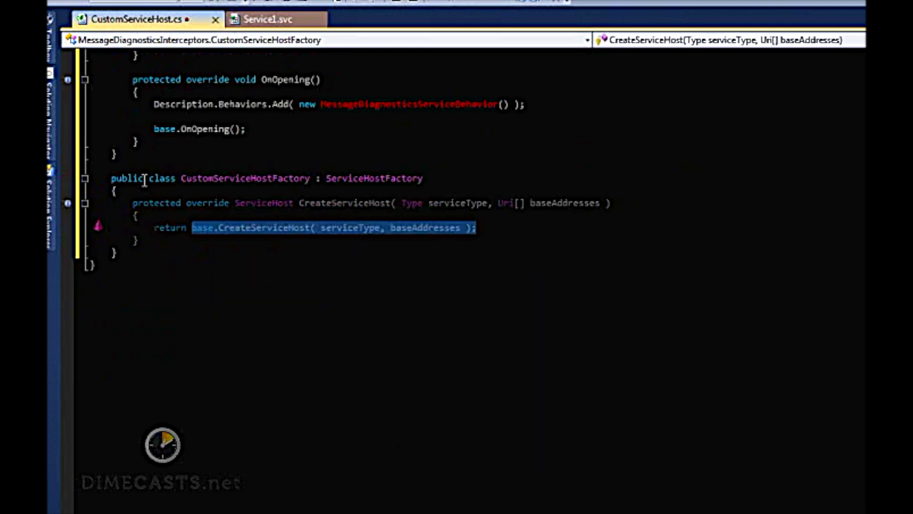
{"action": "type", "text": "new"}
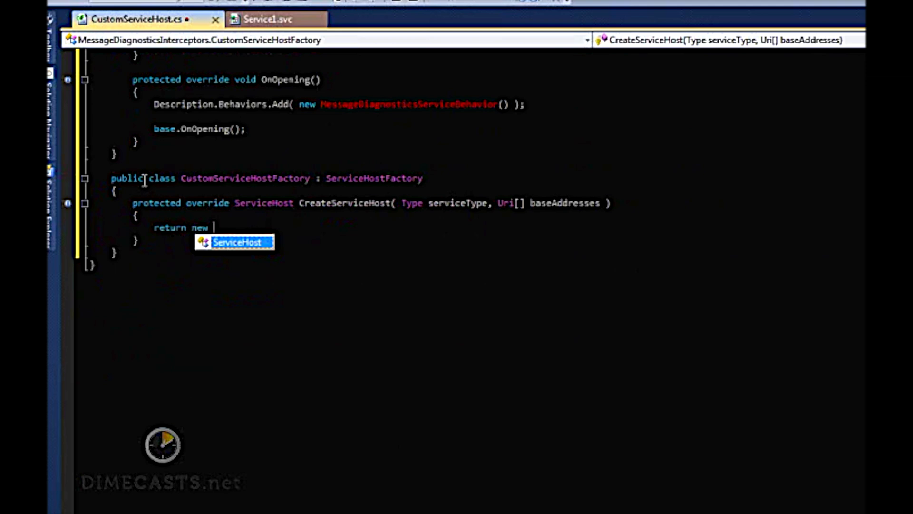
{"action": "type", "text": "CustomServiceHost("}
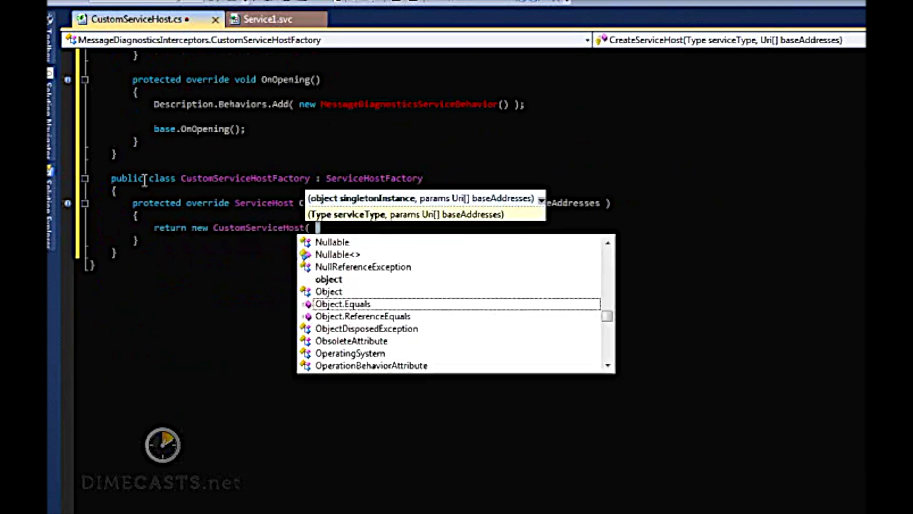
{"action": "type", "text": "serviceType, baseAddresses );"}
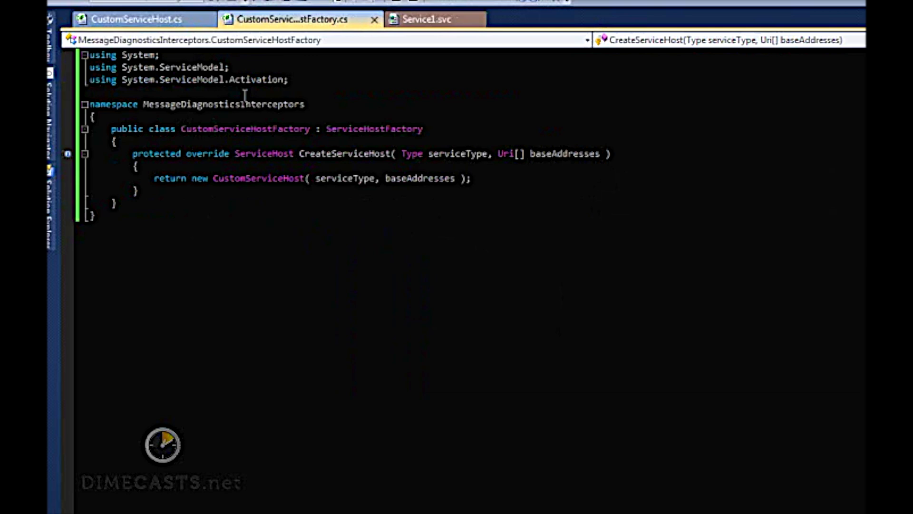
Set Service1.svc's Factory attribute to MessageDiagnosticsInterceptorHost.CustomServiceHostFactory
{"action": "left_click", "coordinate": [424, 19]}
{"action": "type", "text": "Factory=\""}
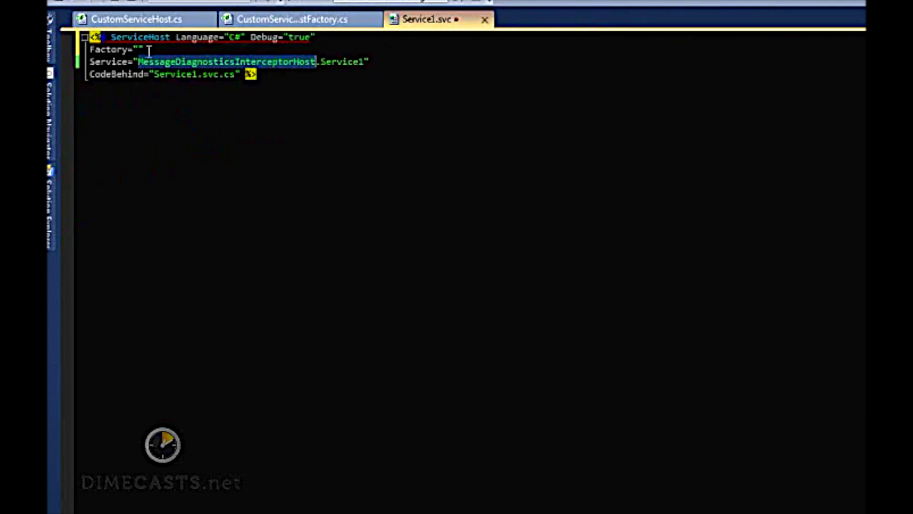
{"action": "type", "text": "MessageDiagnosticsInterceptorHost."}
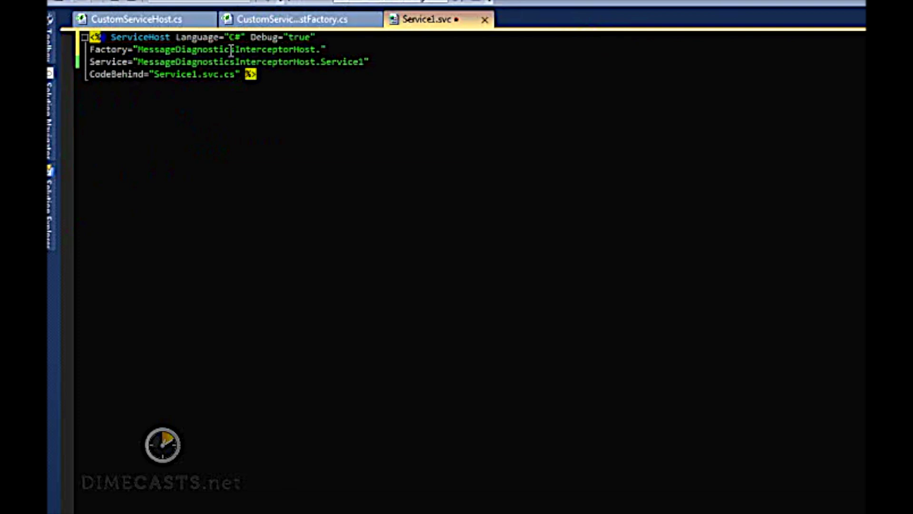
{"action": "type", "text": "CustomServic"}
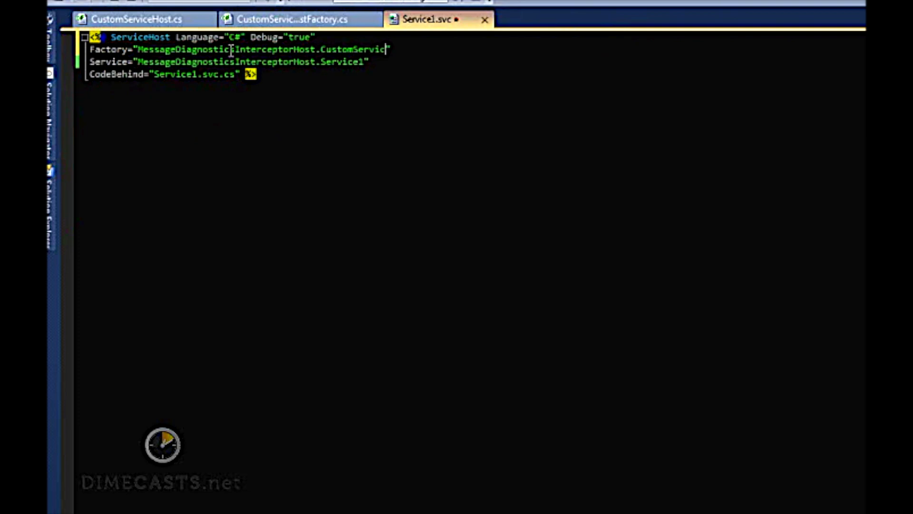
{"action": "type", "text": "HostFact"}
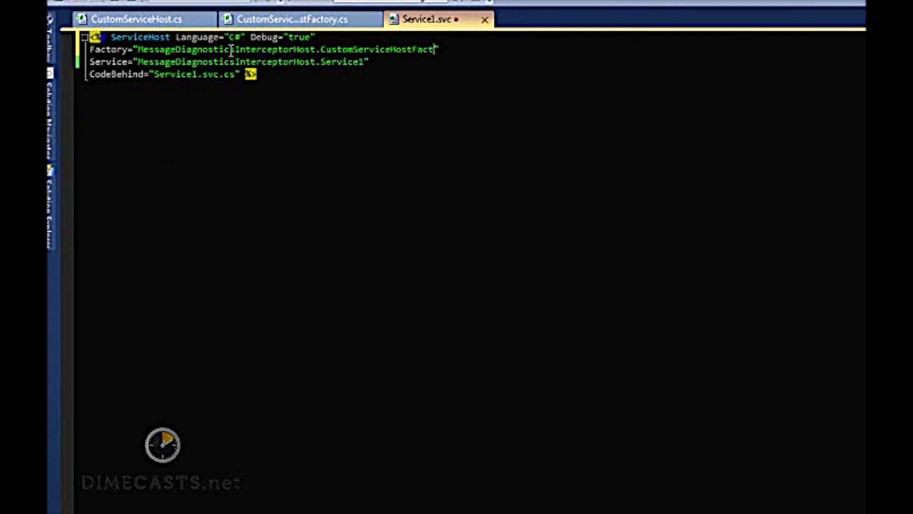
{"action": "type", "text": "ory"}
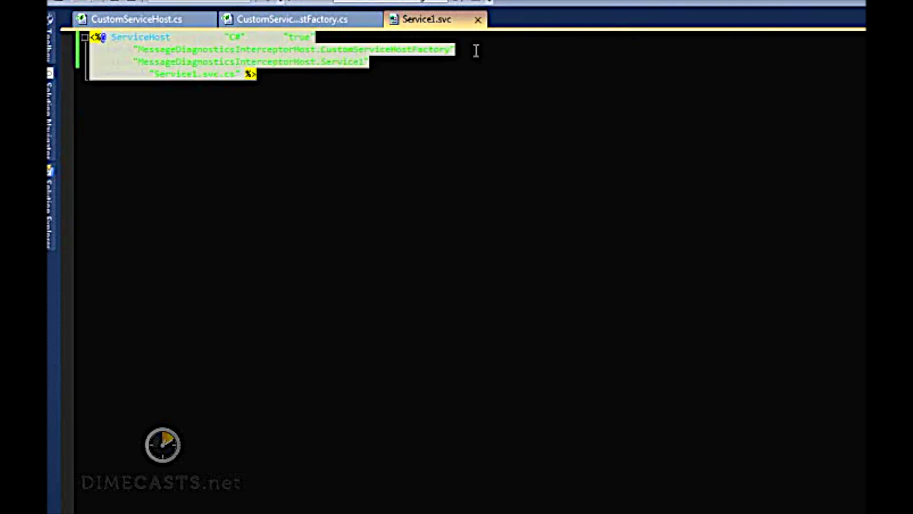
Declare a MessageDiagnosticsInterceptor class below the factory class in its file
{"action": "left_click", "coordinate": [291, 19]}
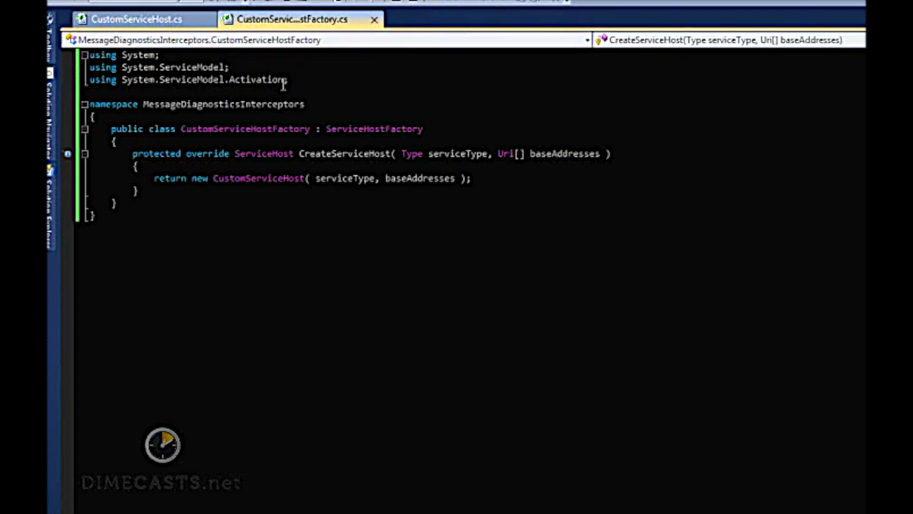
{"action": "double_click", "coordinate": [256, 80]}
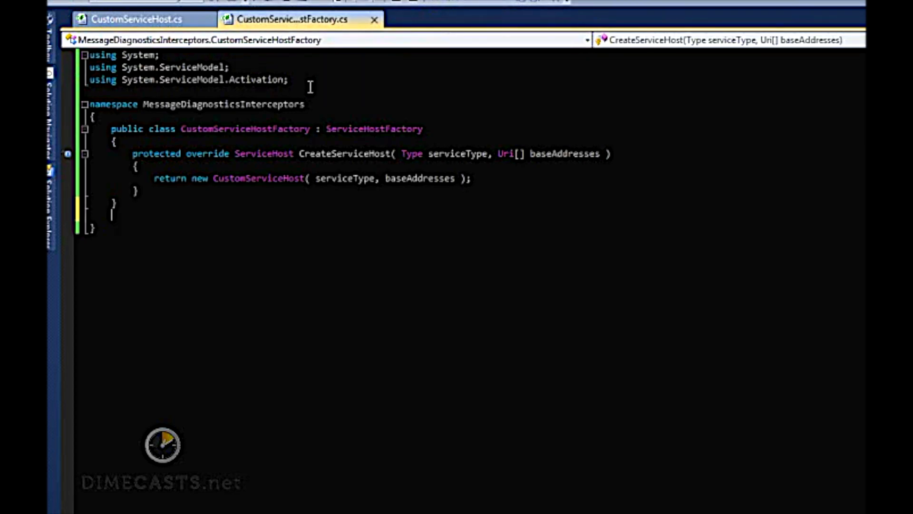
{"action": "type", "text": "class Ms"}
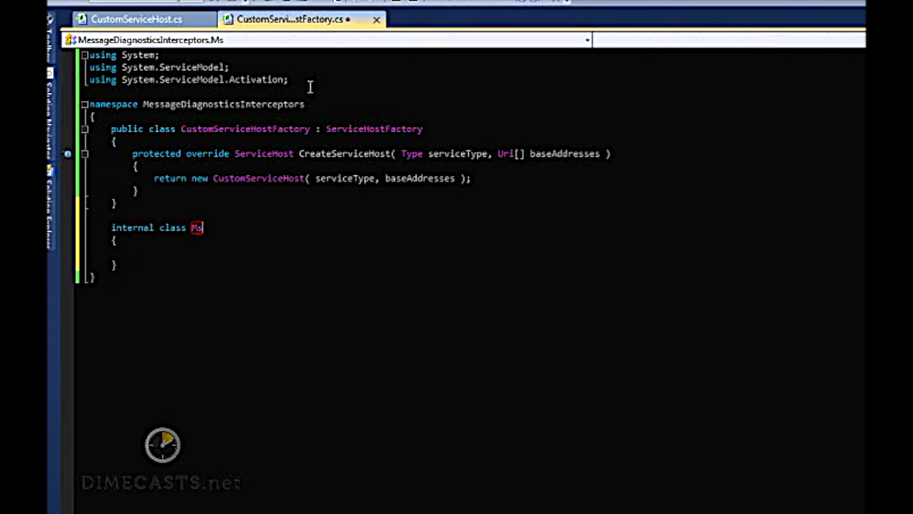
{"action": "type", "text": "essageDiagnot"}
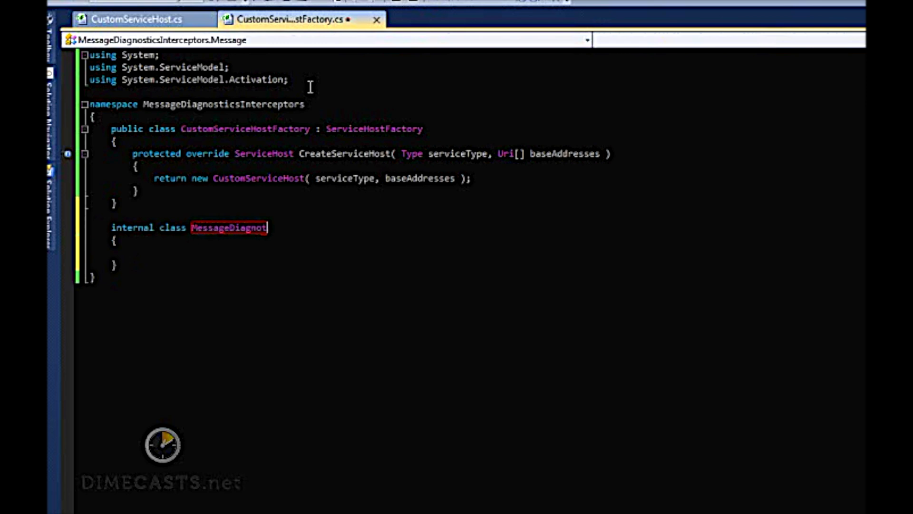
{"action": "key", "text": "BackSpace"}
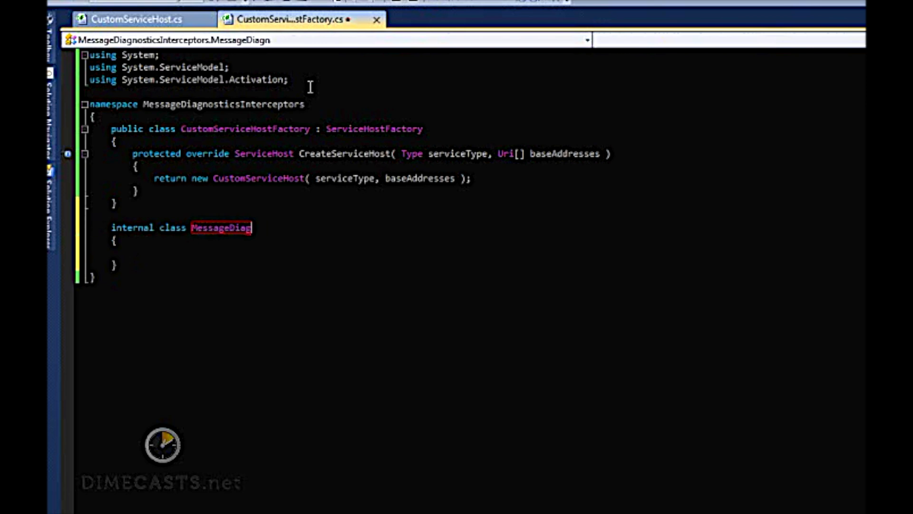
{"action": "type", "text": "nostics"}
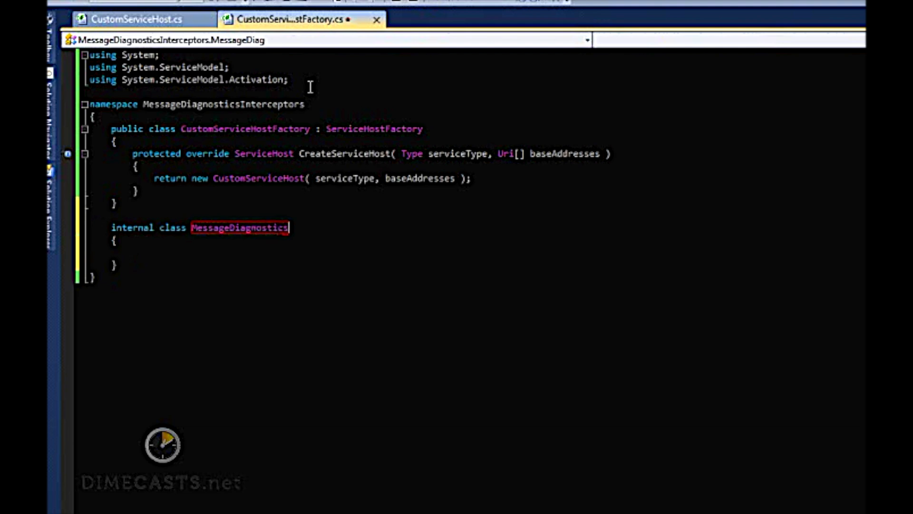
{"action": "type", "text": "Intercept"}
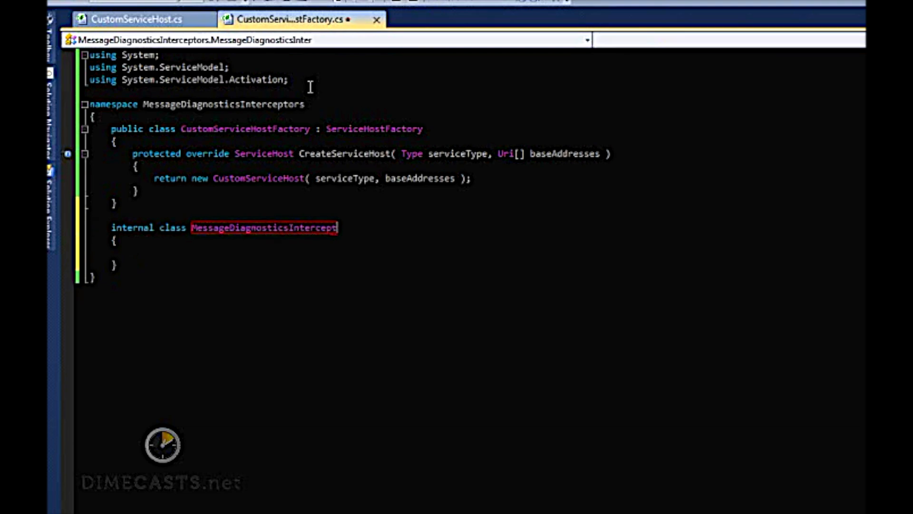
{"action": "type", "text": "or"}
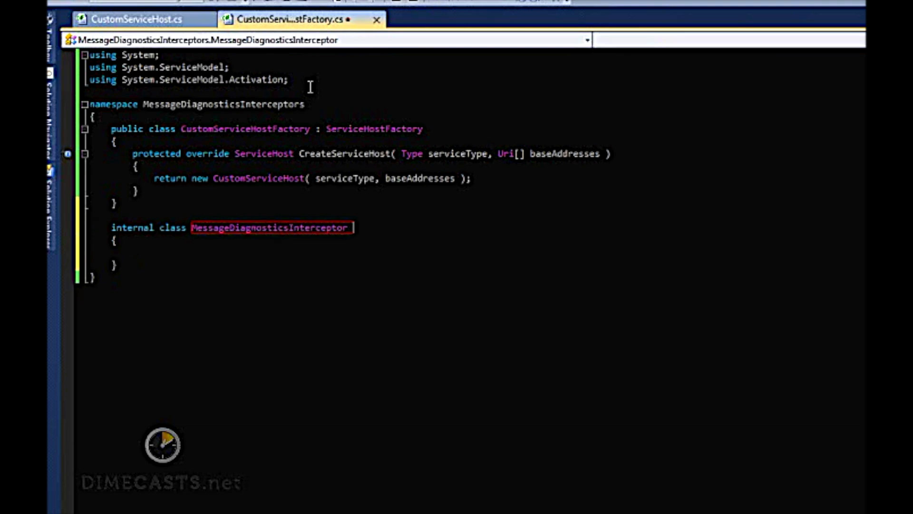
Have it implement IClientMessageInspector and IDispatchMessageInspector and make the class public
{"action": "type", "text": ": I"}
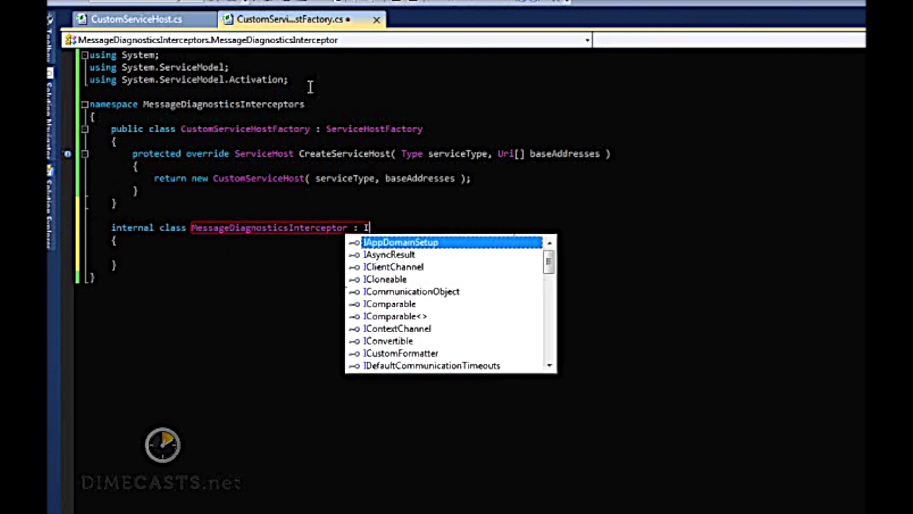
{"action": "type", "text": "ClientMessage"}
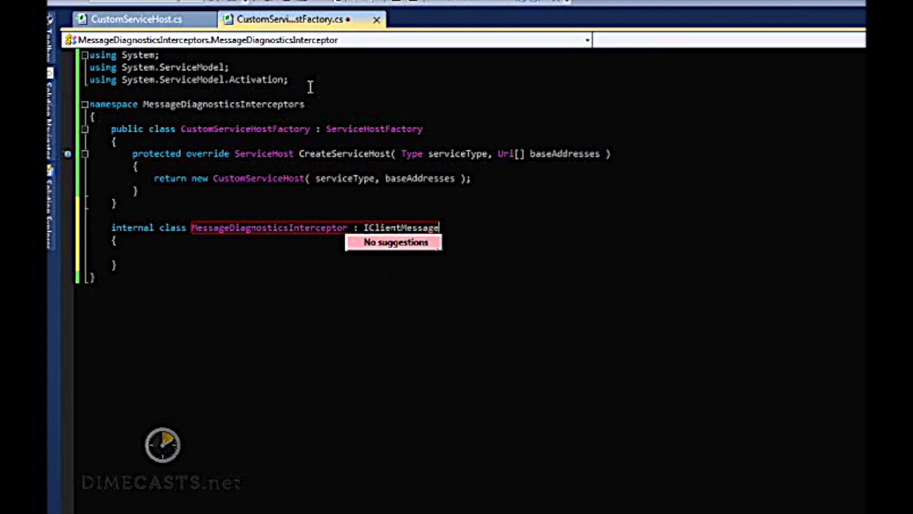
{"action": "type", "text": "Inspector,"}
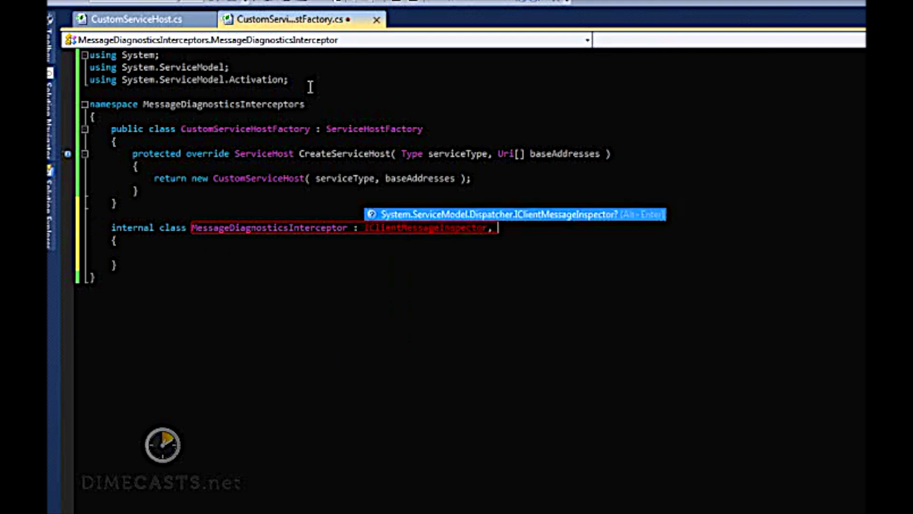
{"action": "type", "text": "IDi"}
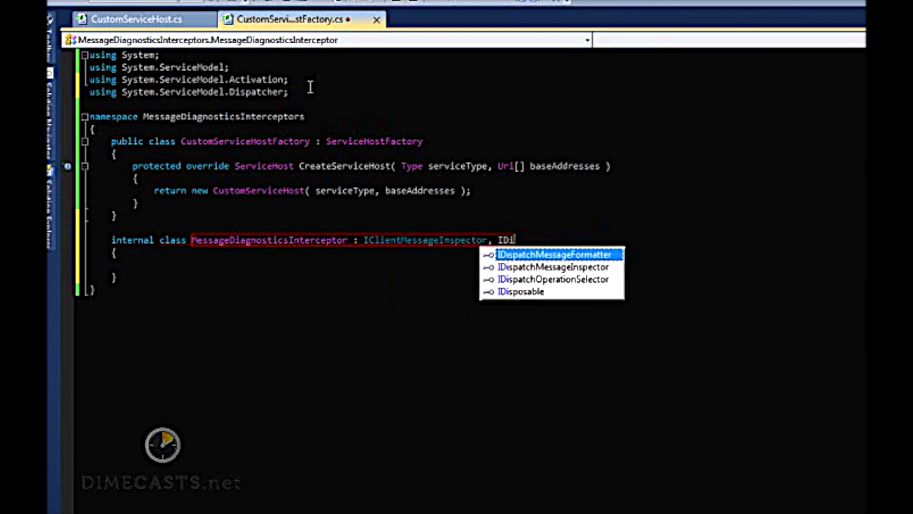
{"action": "key", "text": "Down"}
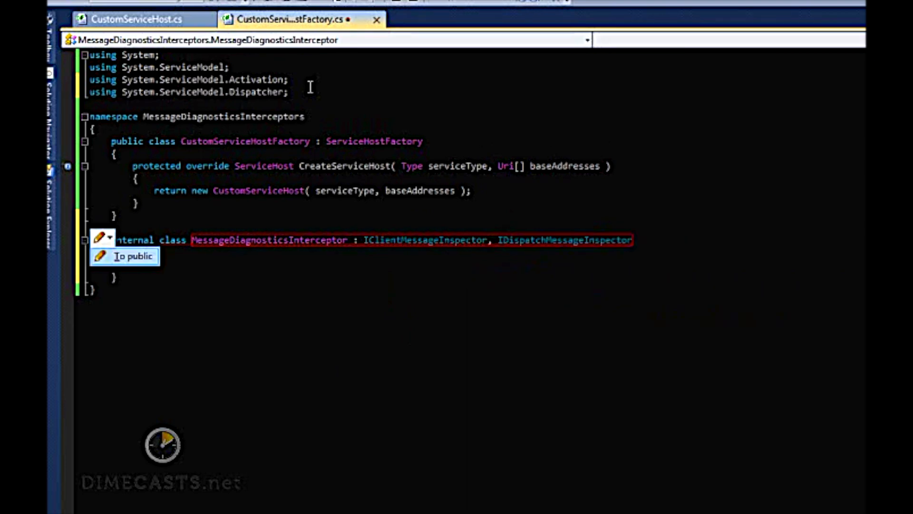
{"action": "left_click", "coordinate": [124, 256]}
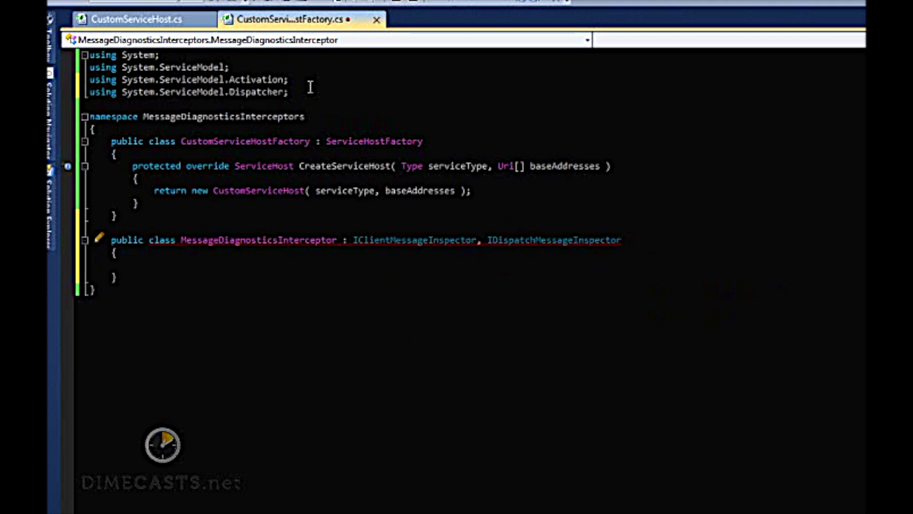
{"action": "left_click", "coordinate": [106, 240]}
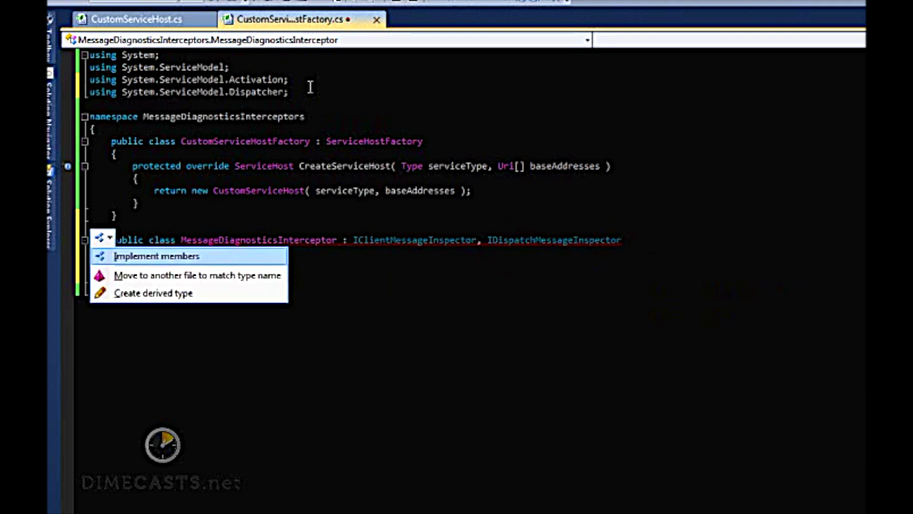
Generate the inspector members and stub BeforeSendRequest and AfterReceiveRequest with return null
{"action": "left_click", "coordinate": [155, 256]}
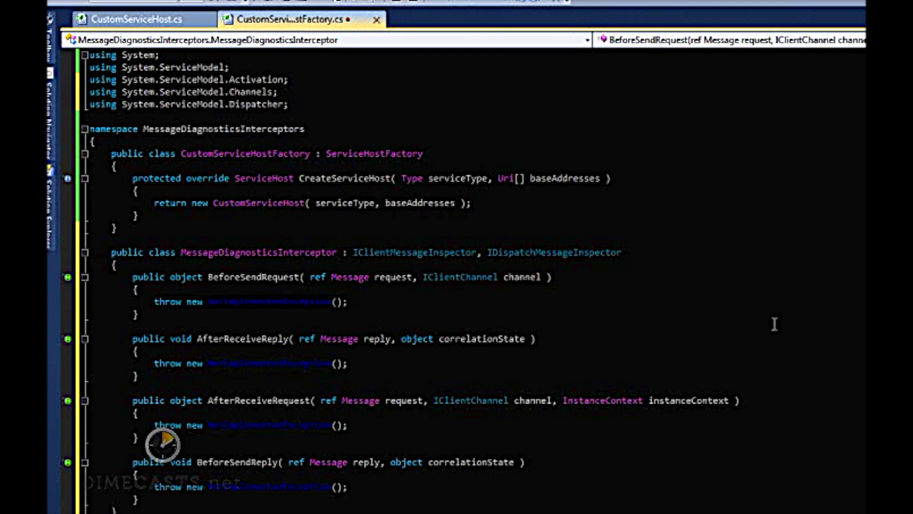
{"action": "triple_click", "coordinate": [245, 302]}
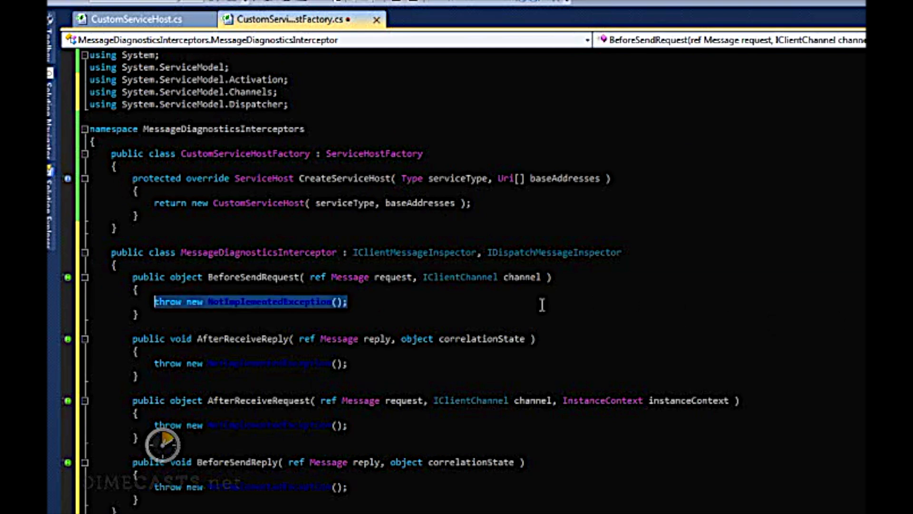
{"action": "type", "text": "return null;"}
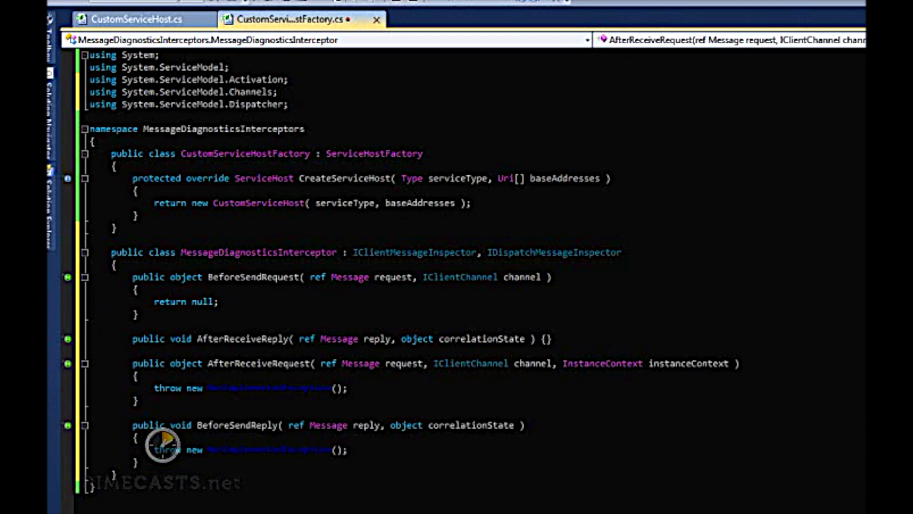
{"action": "triple_click", "coordinate": [250, 388]}
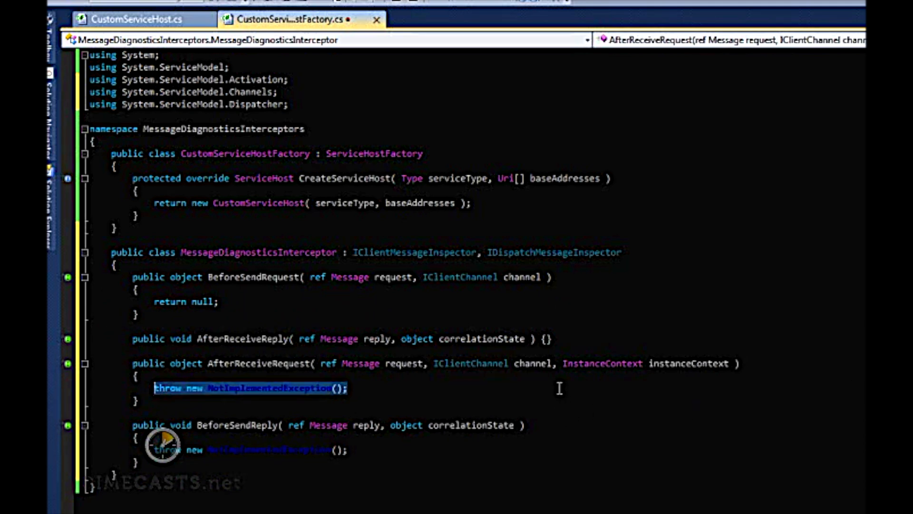
{"action": "type", "text": "return null;"}
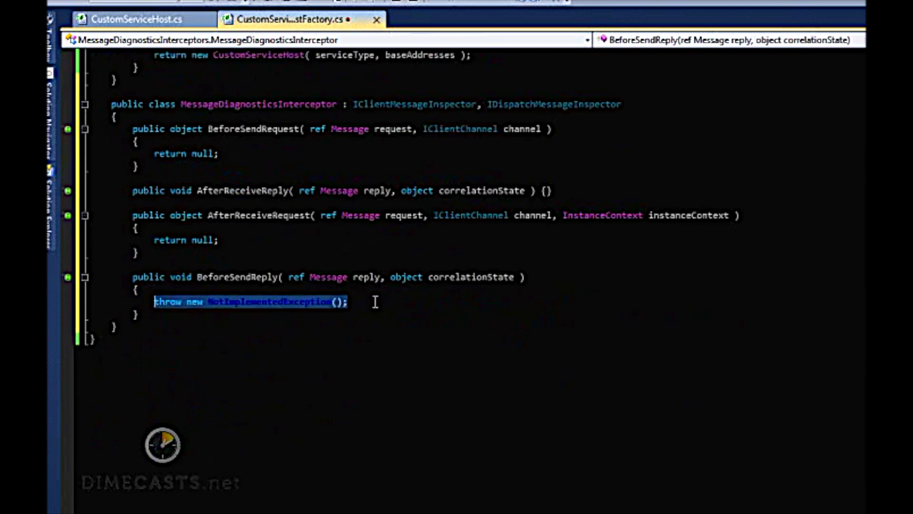
Insert the try/catch reply-logging snippet into BeforeSendReply and resolve its missing usings
{"action": "key", "text": "Delete"}
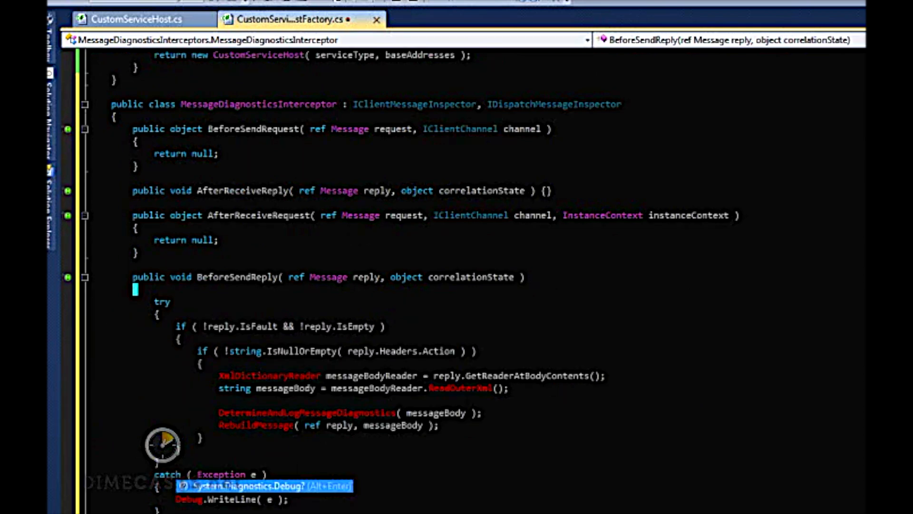
{"action": "scroll", "scroll_direction": "down", "scroll_amount": 3}
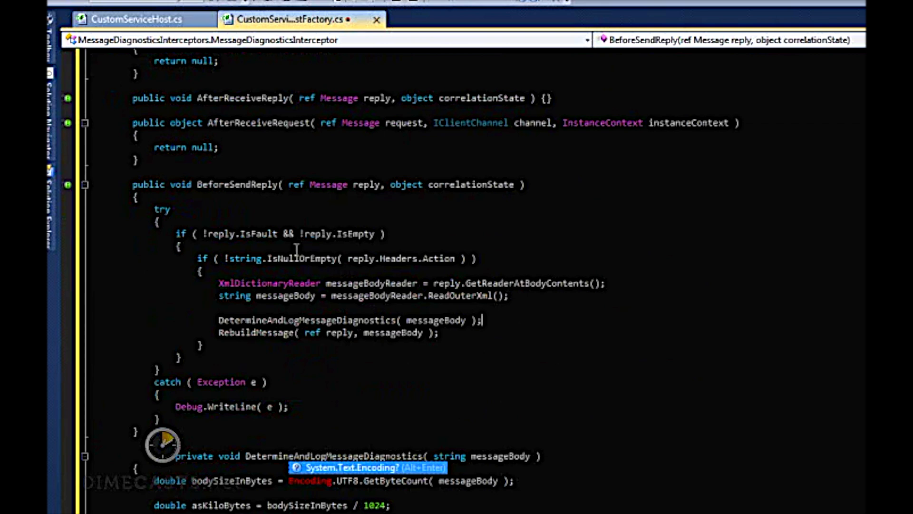
{"action": "double_click", "coordinate": [239, 234]}
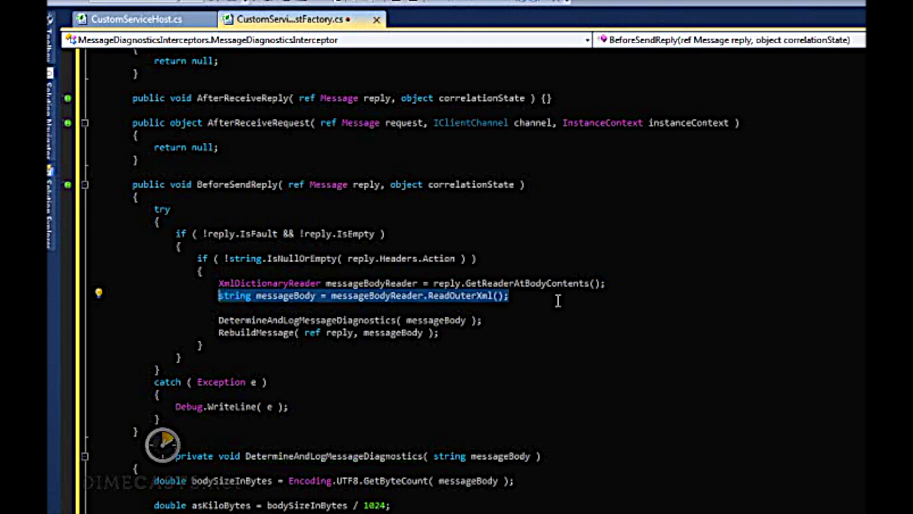
{"action": "mouse_move", "coordinate": [542, 319]}
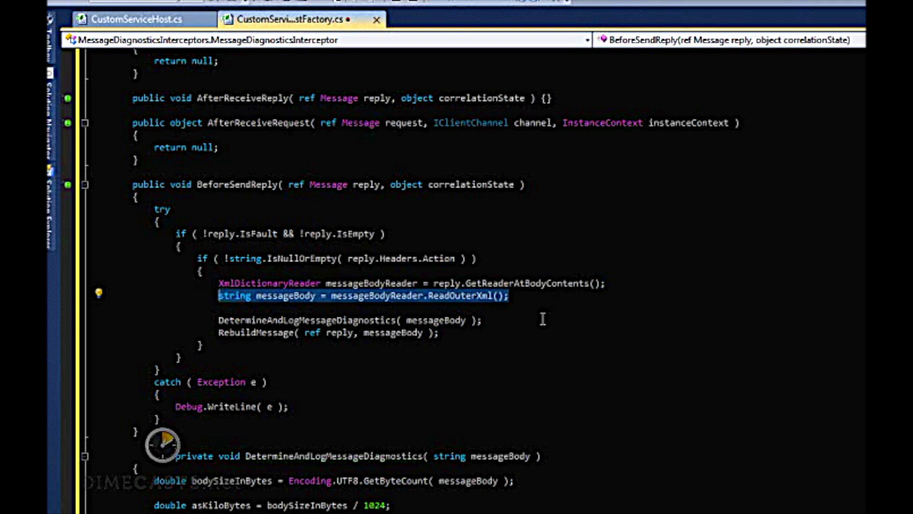
{"action": "left_click", "coordinate": [350, 319]}
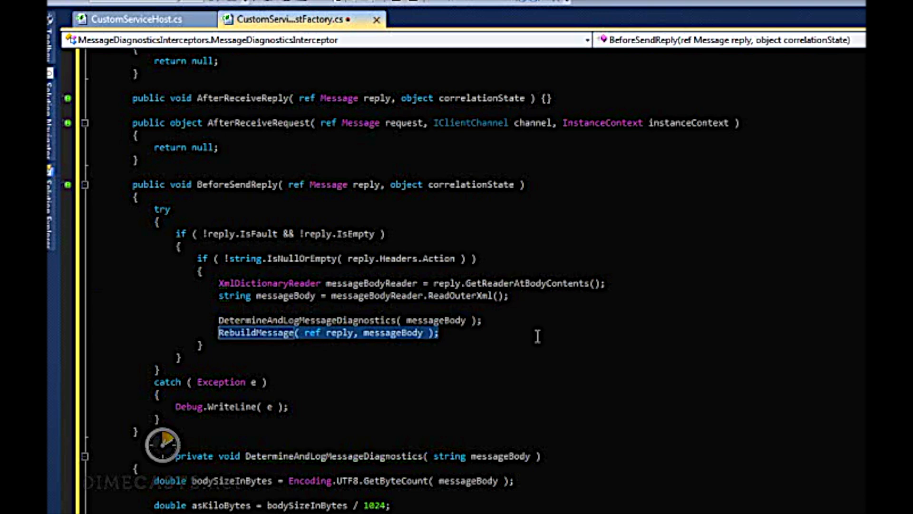
{"action": "left_click", "coordinate": [608, 283]}
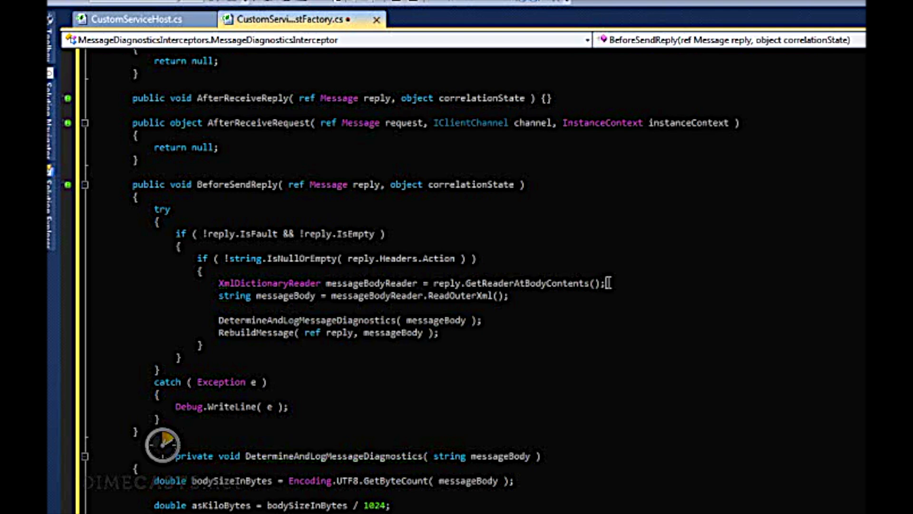
Paste the RebuildMessage implementation below DetermineAndLogMessageDiagnostics, copying headers and properties
{"action": "scroll", "scroll_direction": "down", "scroll_amount": 3}
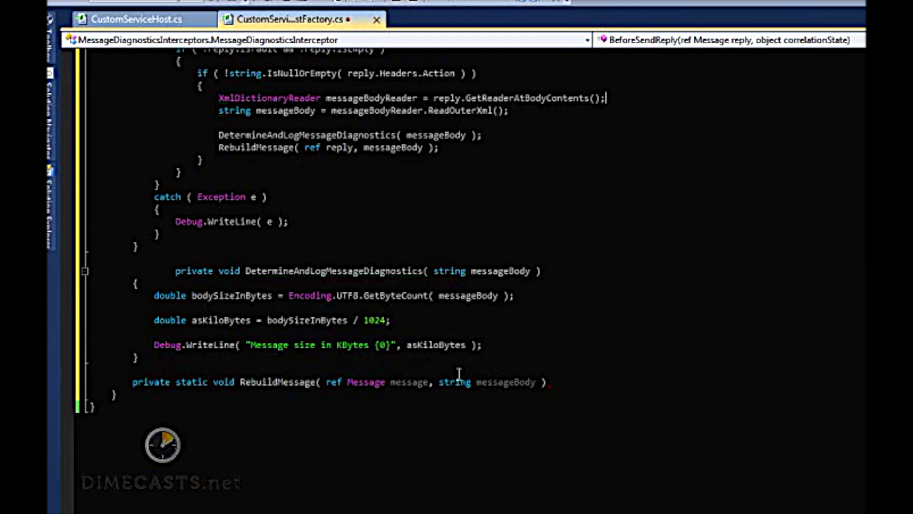
{"action": "scroll", "scroll_direction": "down", "scroll_amount": 3}
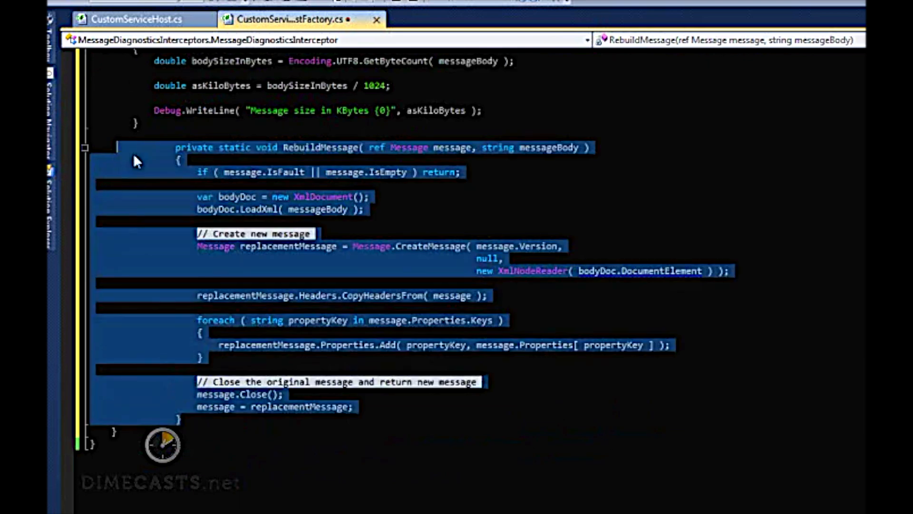
{"action": "left_click", "coordinate": [347, 244]}
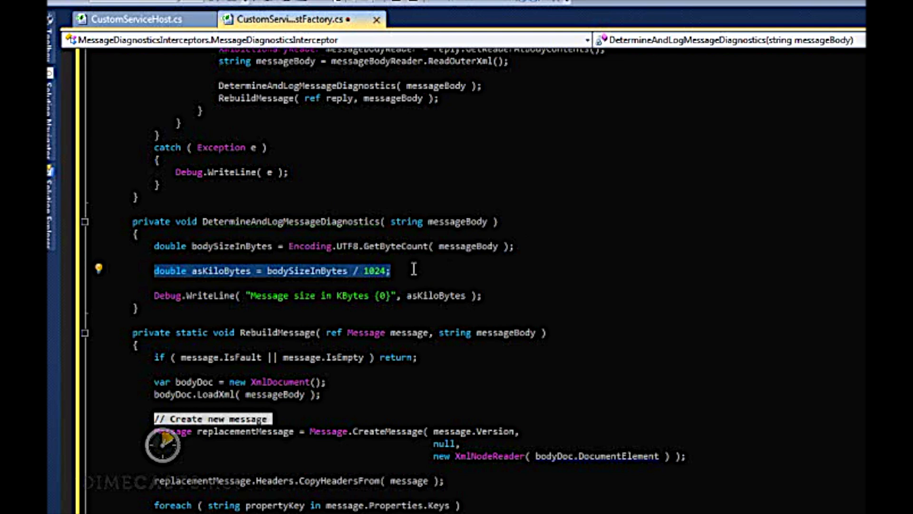
{"action": "scroll", "scroll_direction": "down", "scroll_amount": 3}
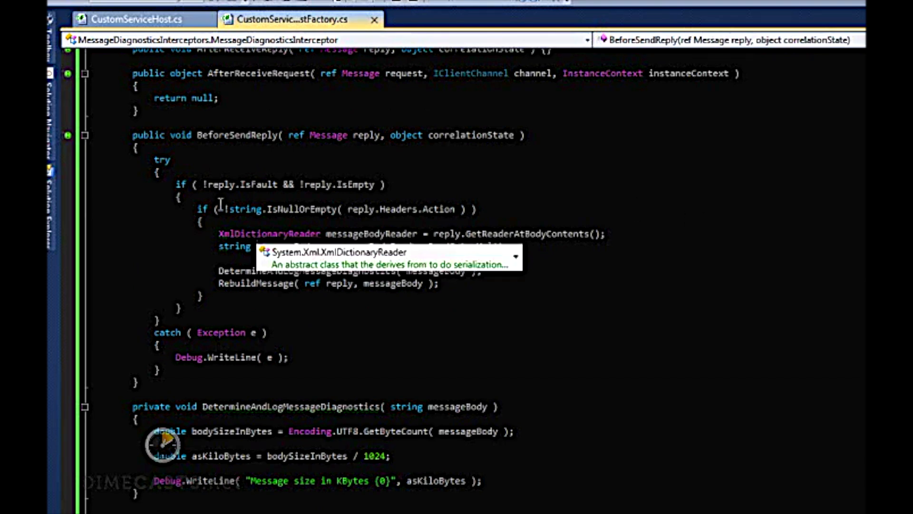
Implement MessageDiagnosticsServiceBehavior.ApplyDispatchBehavior adding the interceptor to every endpoint's message inspectors
{"action": "left_click", "coordinate": [140, 19]}
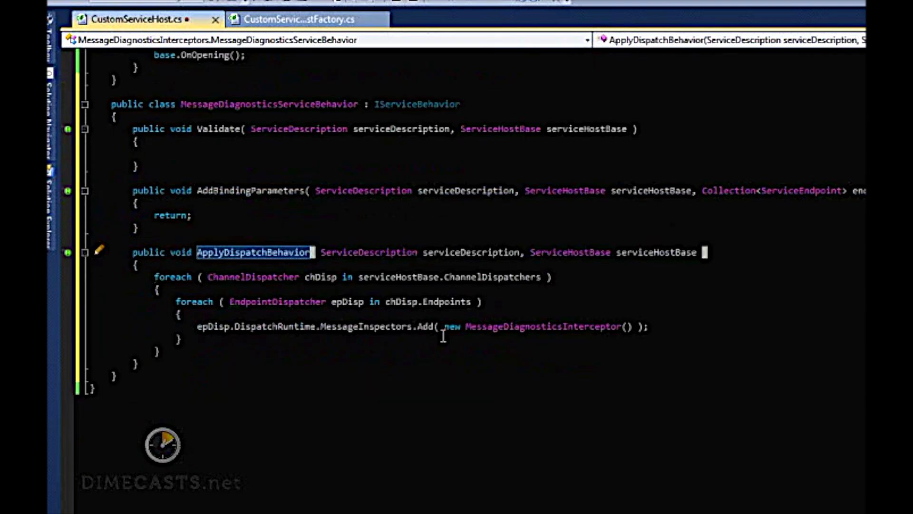
{"action": "mouse_move", "coordinate": [428, 303]}
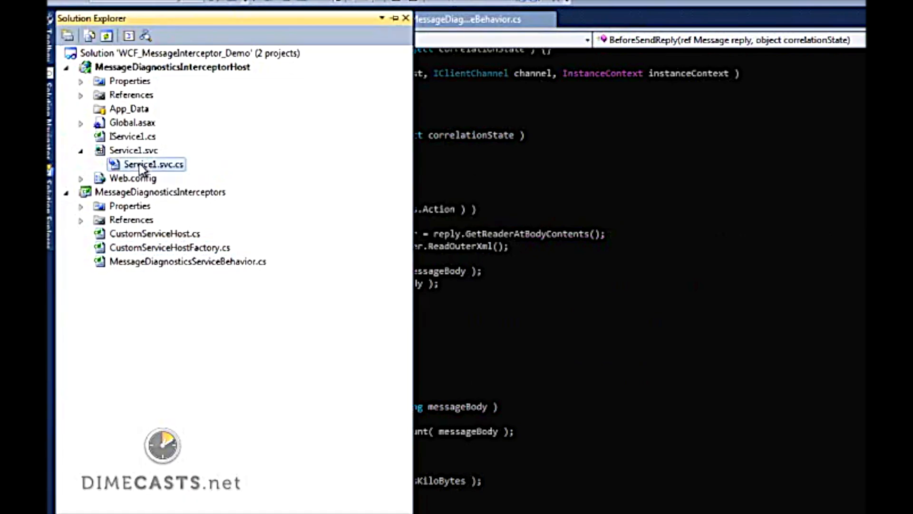
Open Service1.svc.cs from Solution Explorer to view the Service1 GetData implementation
{"action": "double_click", "coordinate": [154, 165]}
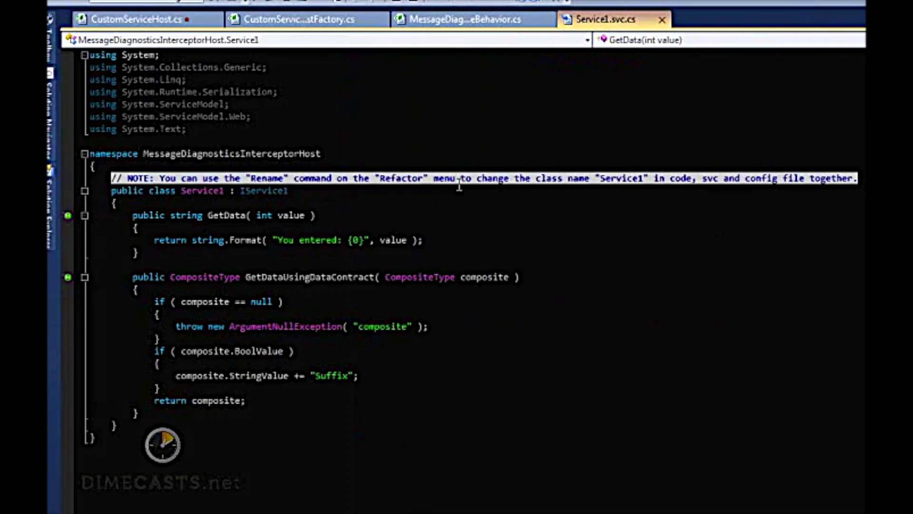
{"action": "mouse_move", "coordinate": [67, 248]}
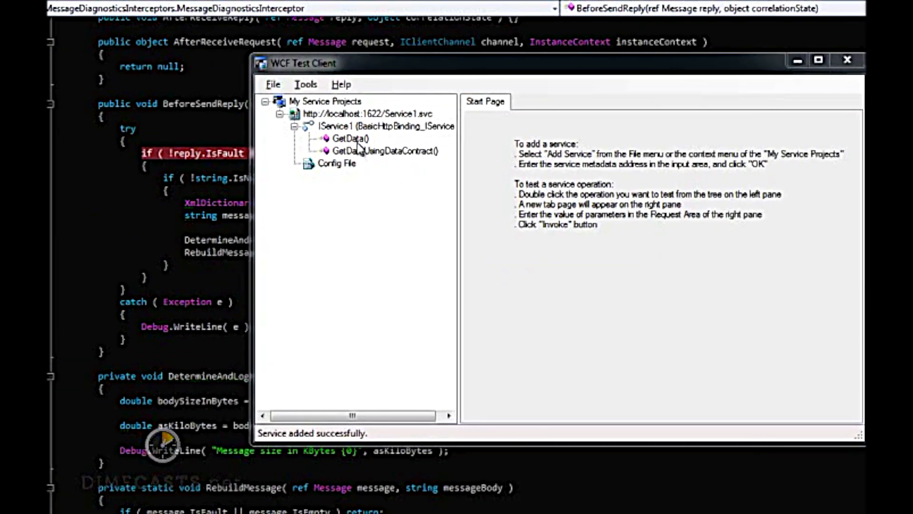
Invoke GetData with value 234567, hitting the breakpoint inside BeforeSendReply
{"action": "double_click", "coordinate": [350, 138]}
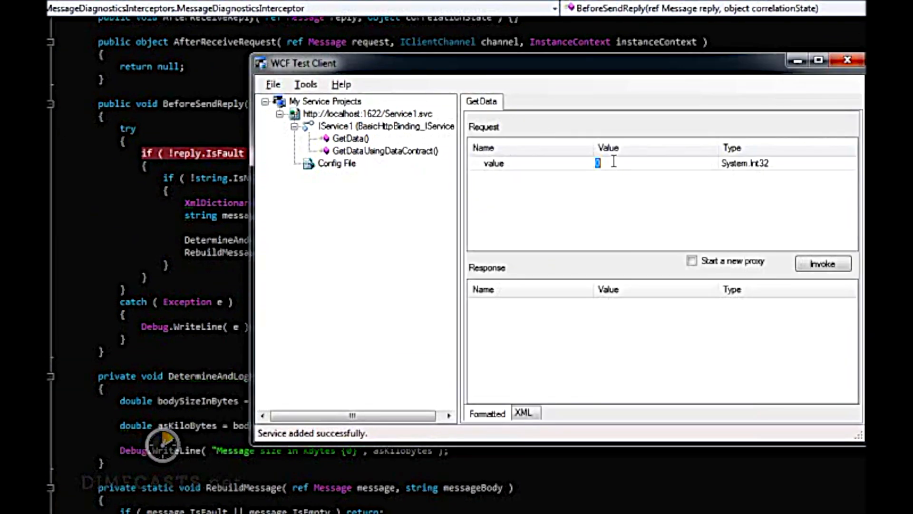
{"action": "type", "text": "234567"}
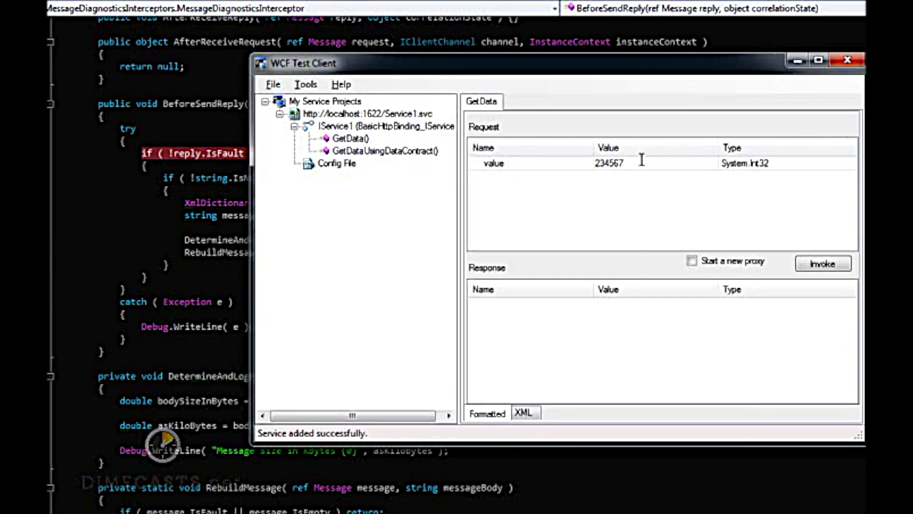
{"action": "left_click", "coordinate": [822, 263]}
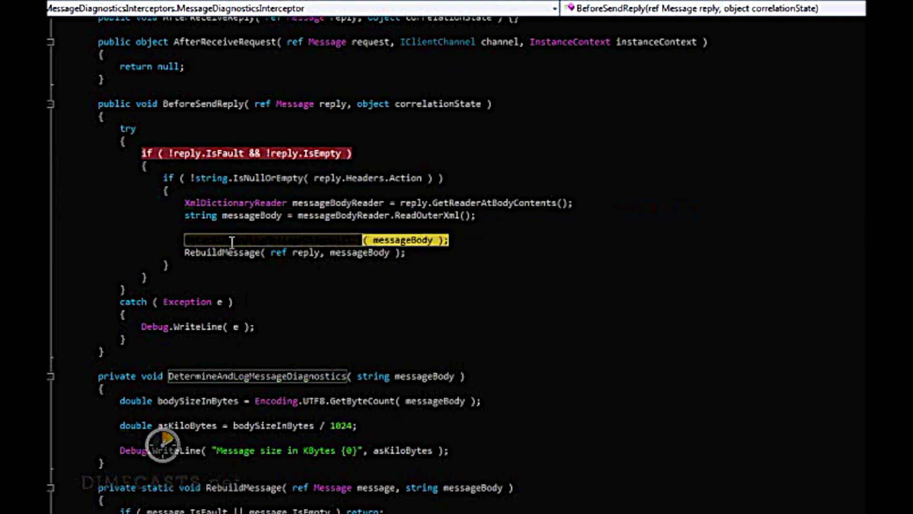
{"action": "scroll", "scroll_direction": "down", "scroll_amount": 3}
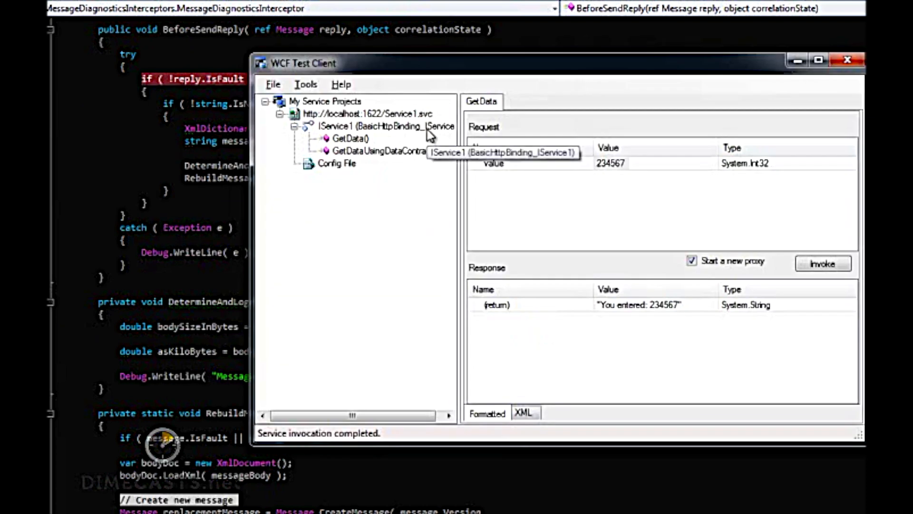
{"action": "mouse_move", "coordinate": [639, 310]}
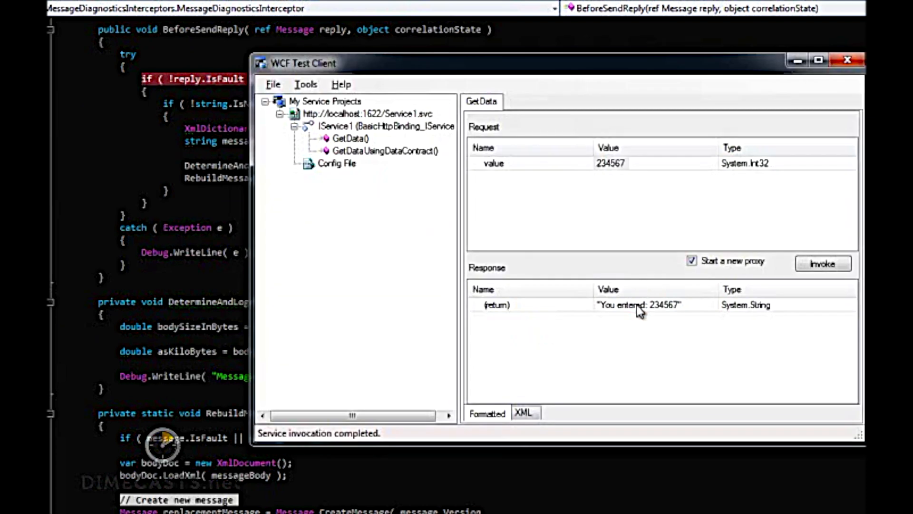
Inspect the returned "You entered: 234567" reply, then return to the interceptor code in Visual Studio
{"action": "double_click", "coordinate": [639, 305]}
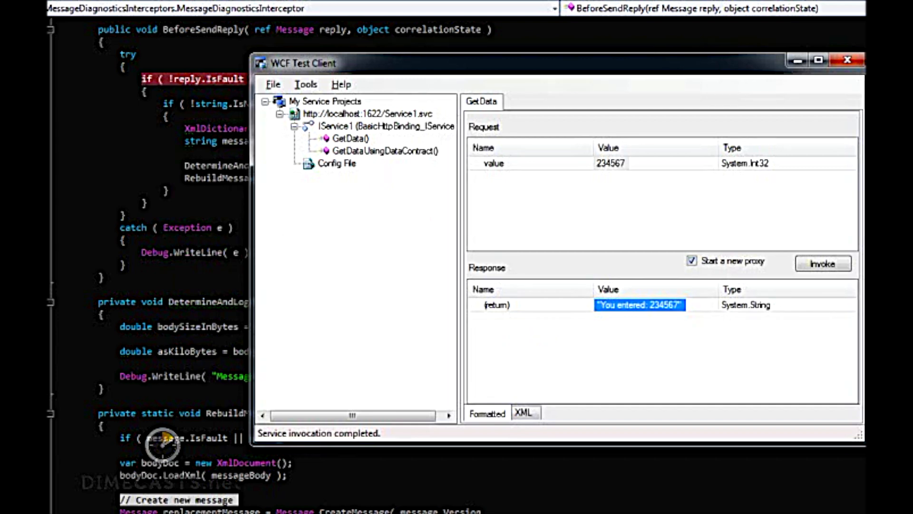
{"action": "left_click", "coordinate": [847, 59]}
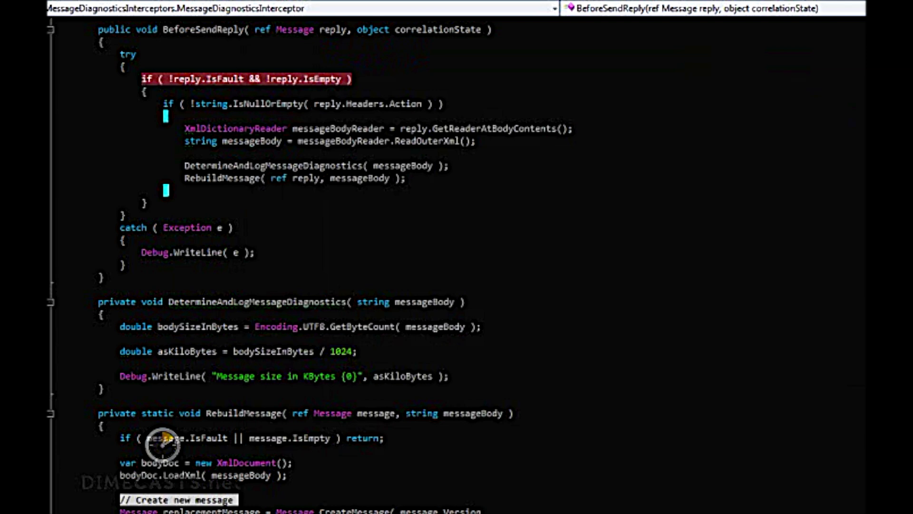